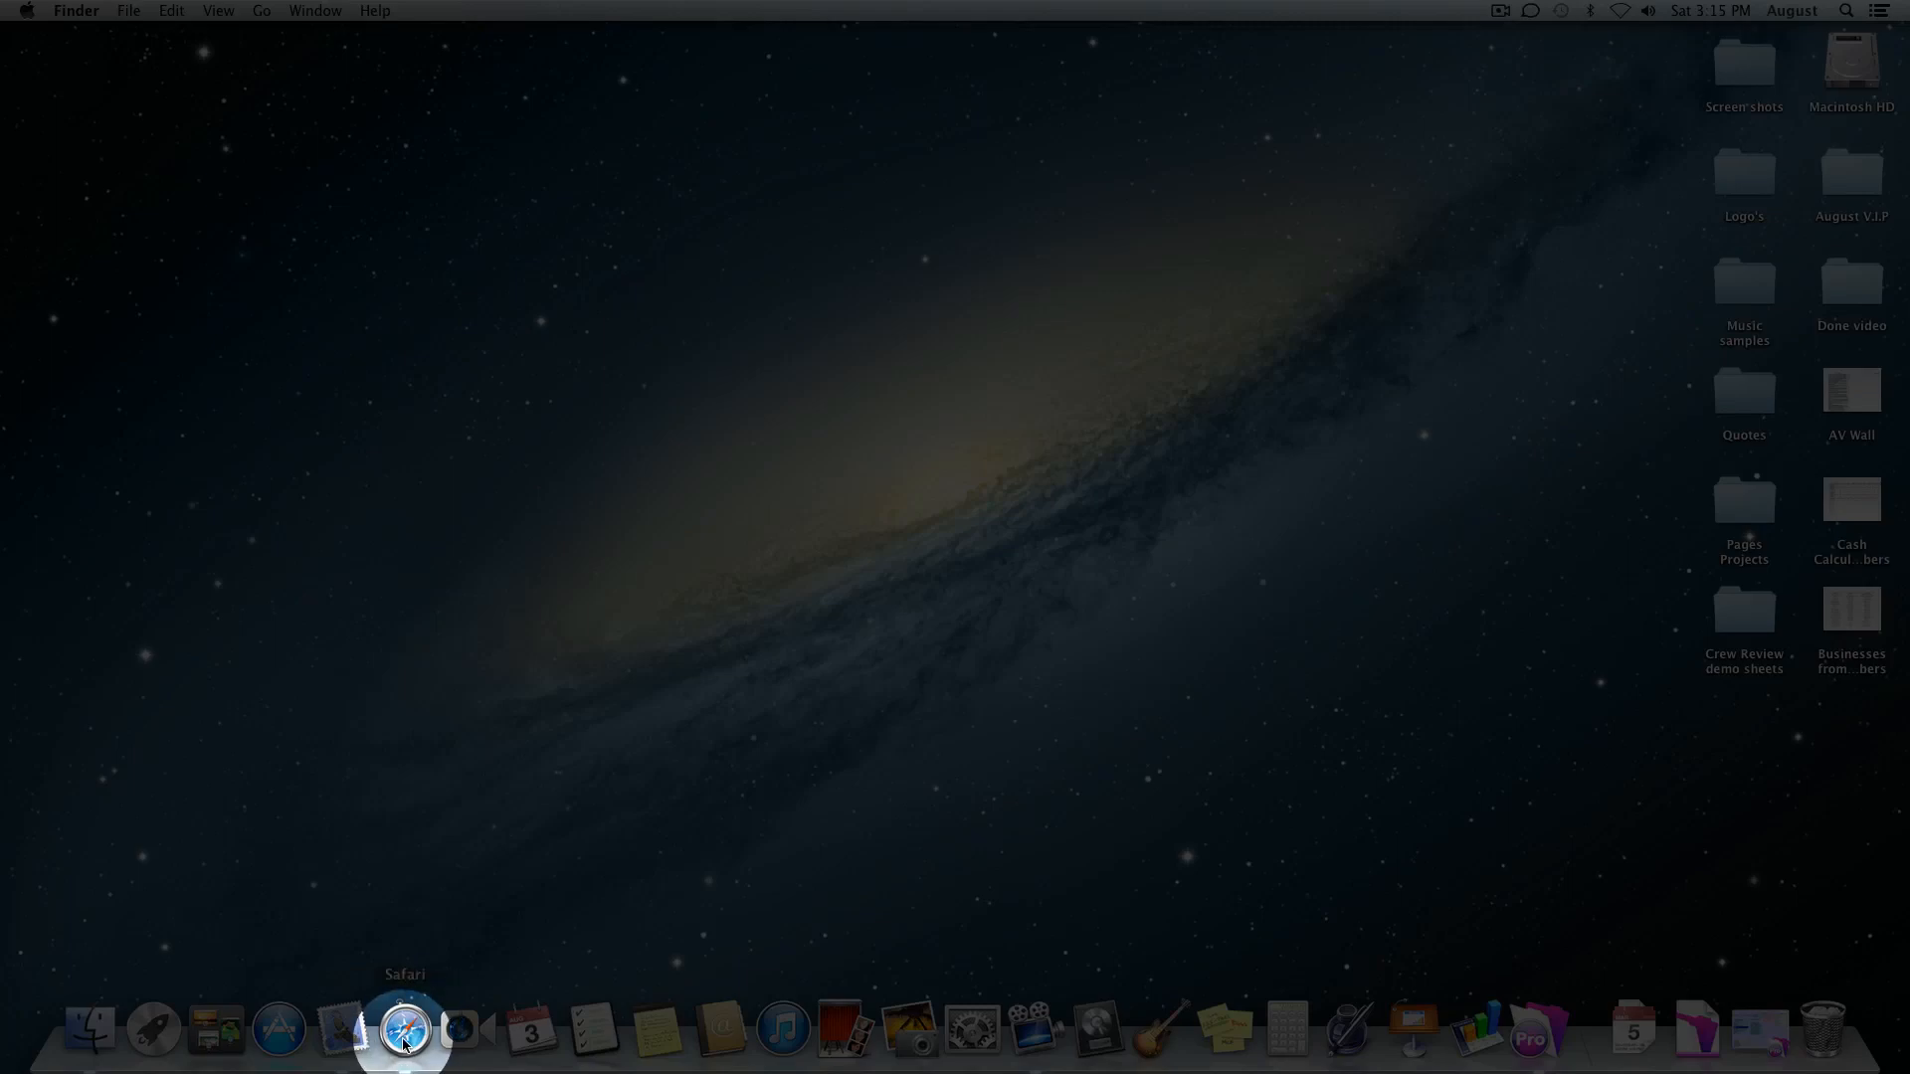
Launch Safari and go to Manage your Apple ID on the My Apple ID site.
click(402, 1029)
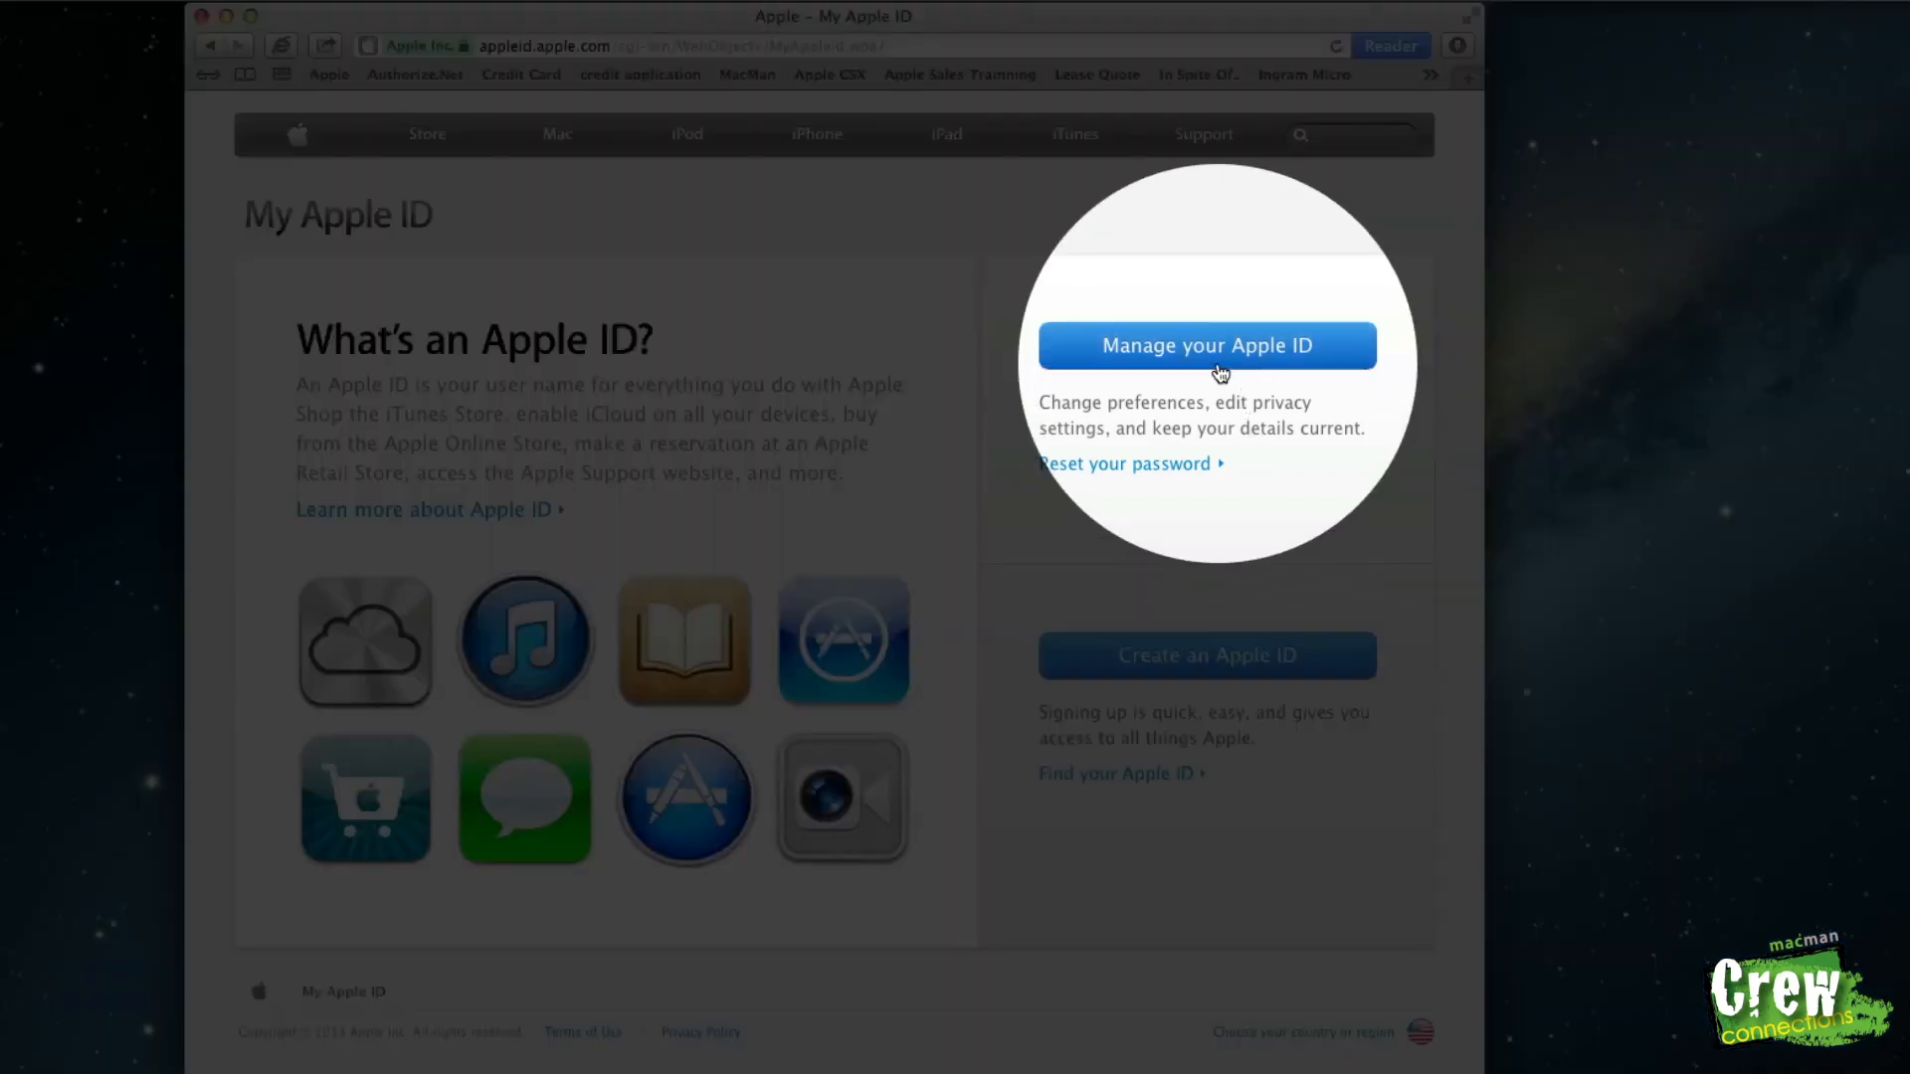
click(1205, 344)
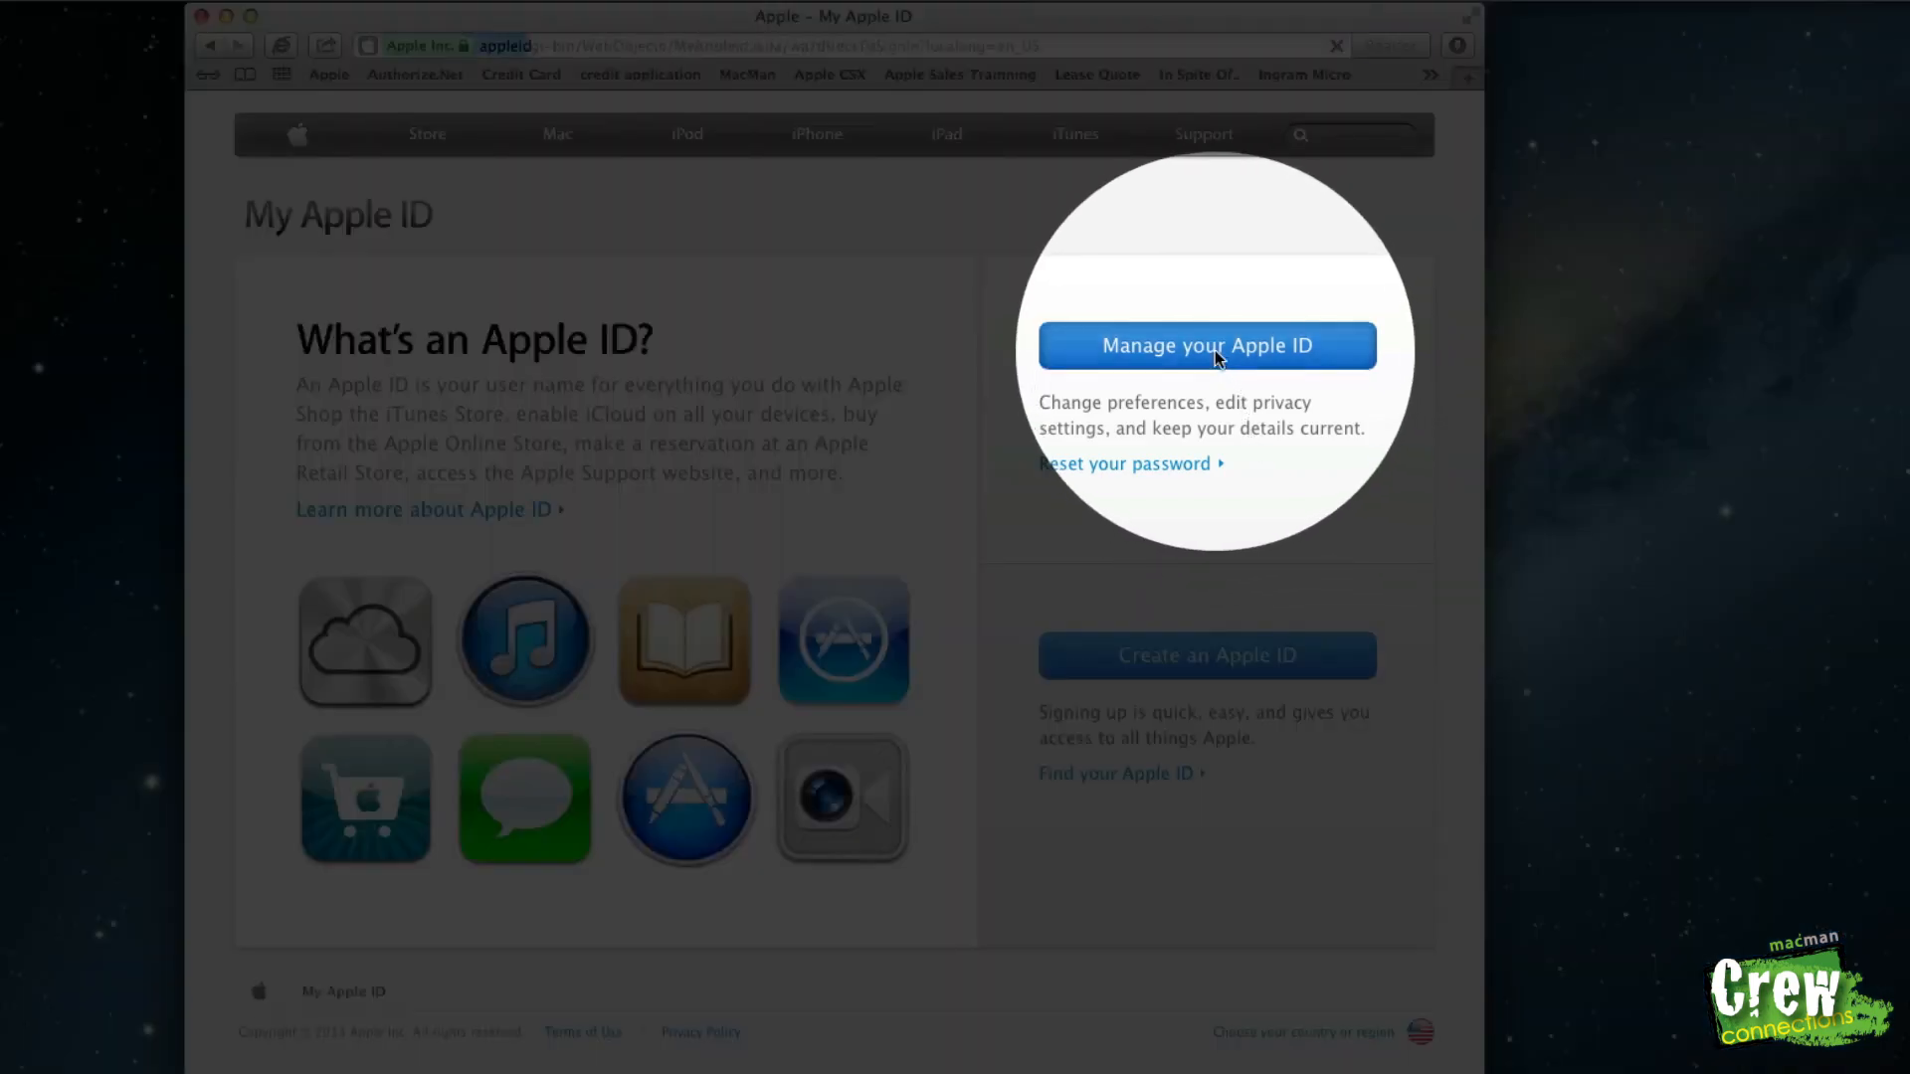
click(1206, 344)
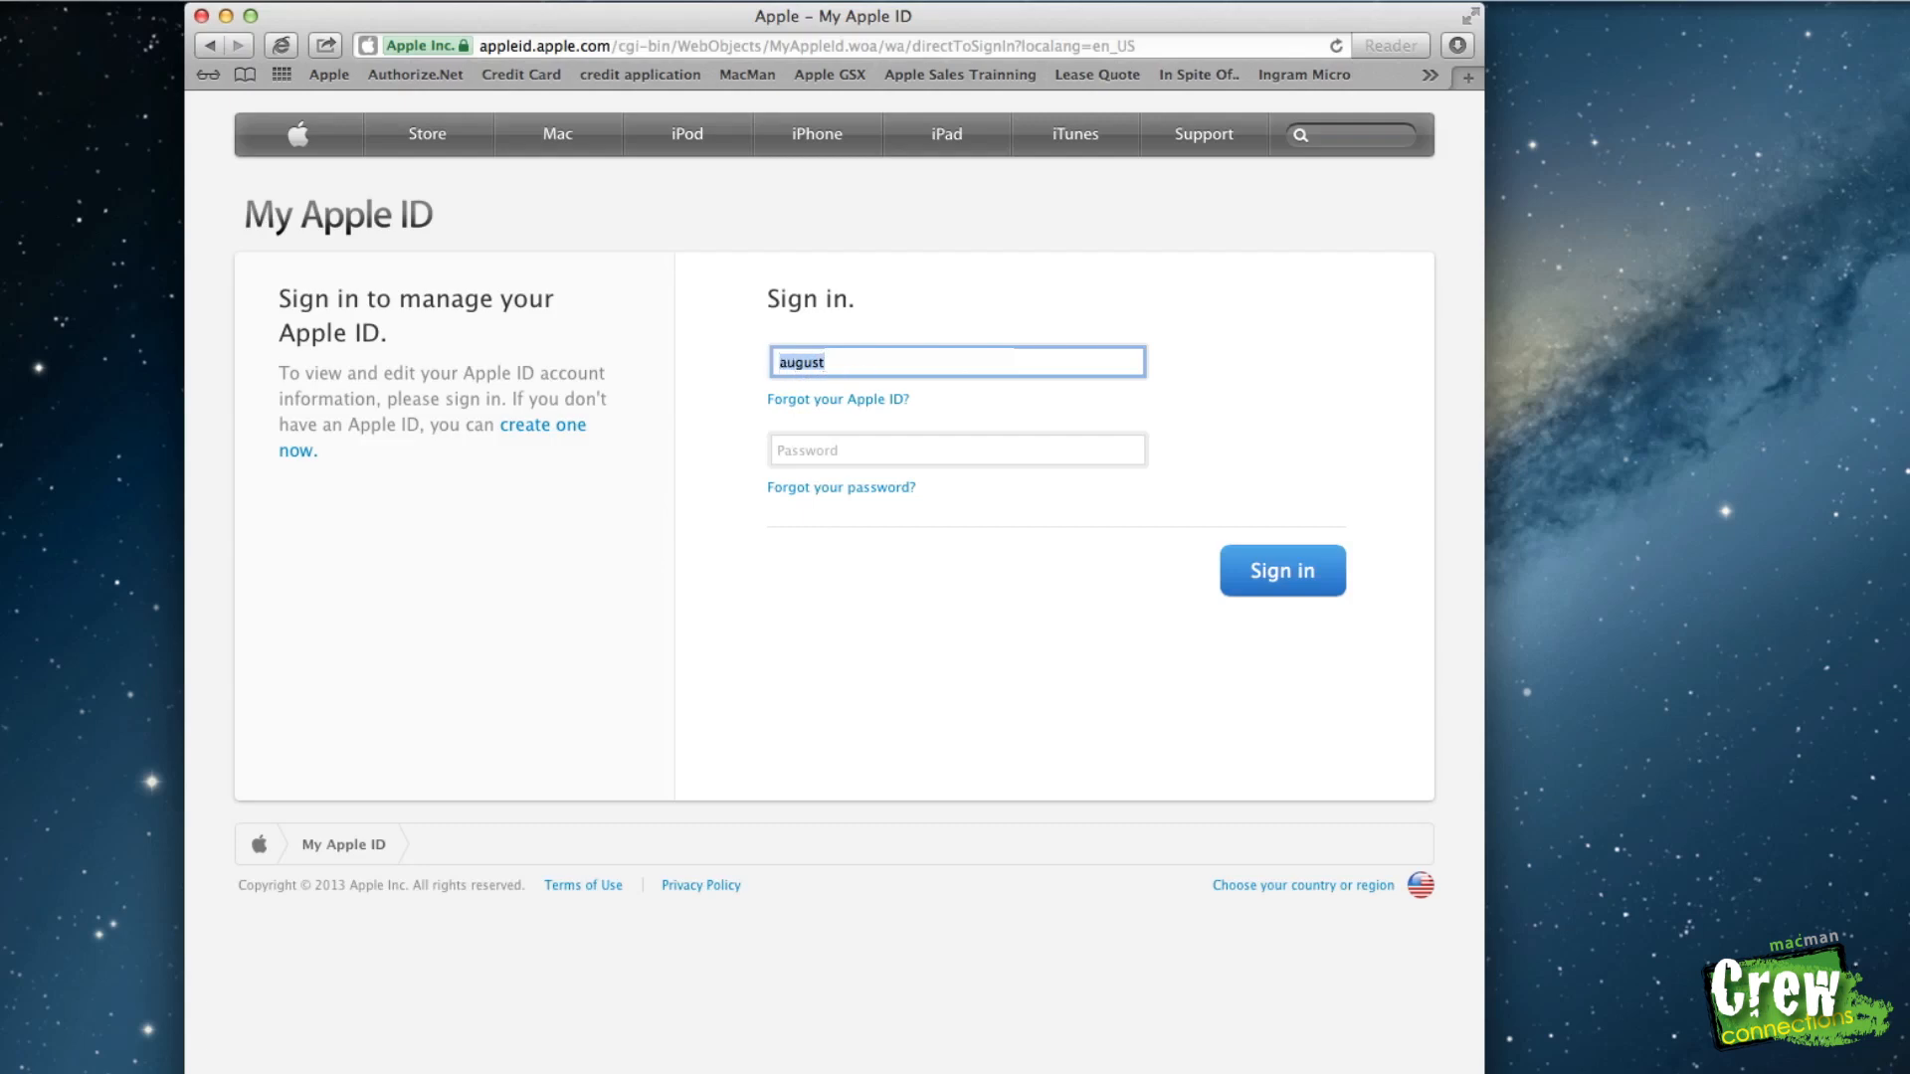
Enter the Apple ID password and sign in to the account editing page.
click(957, 450)
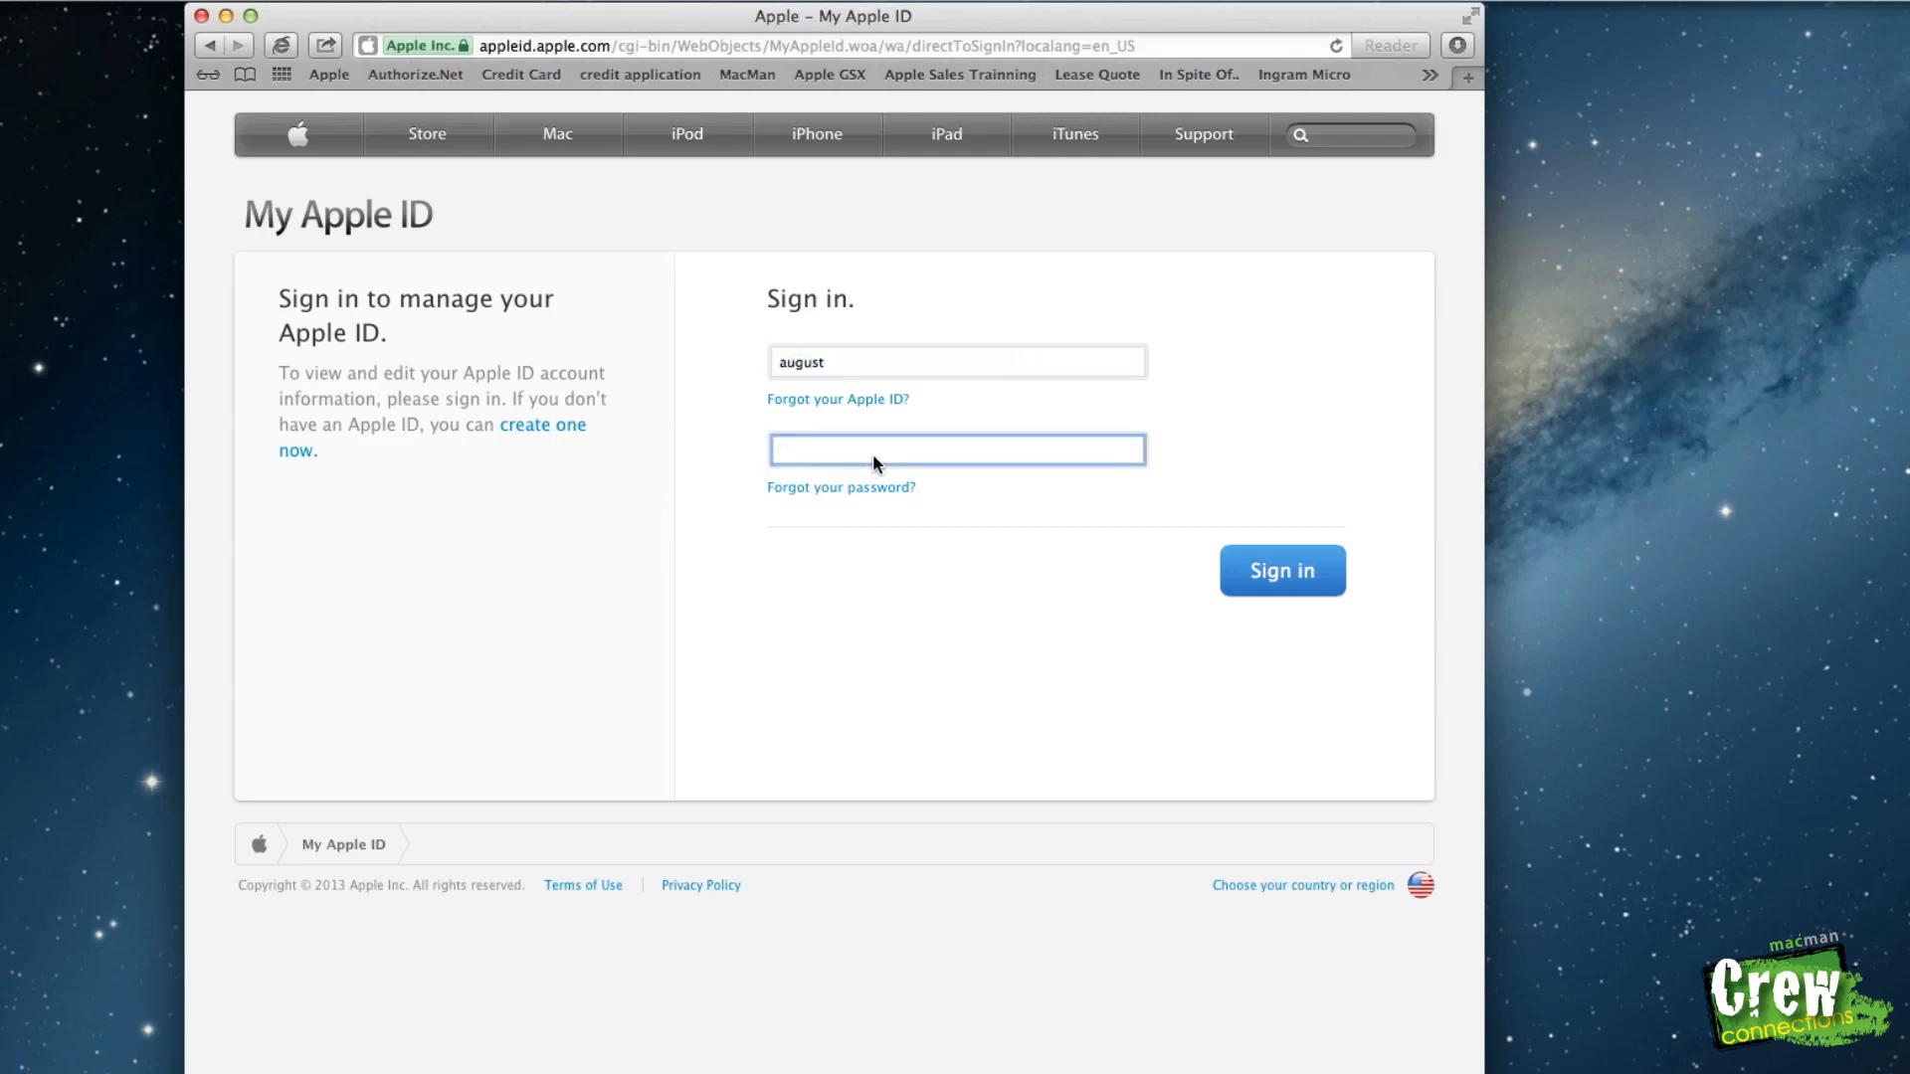
text(•)
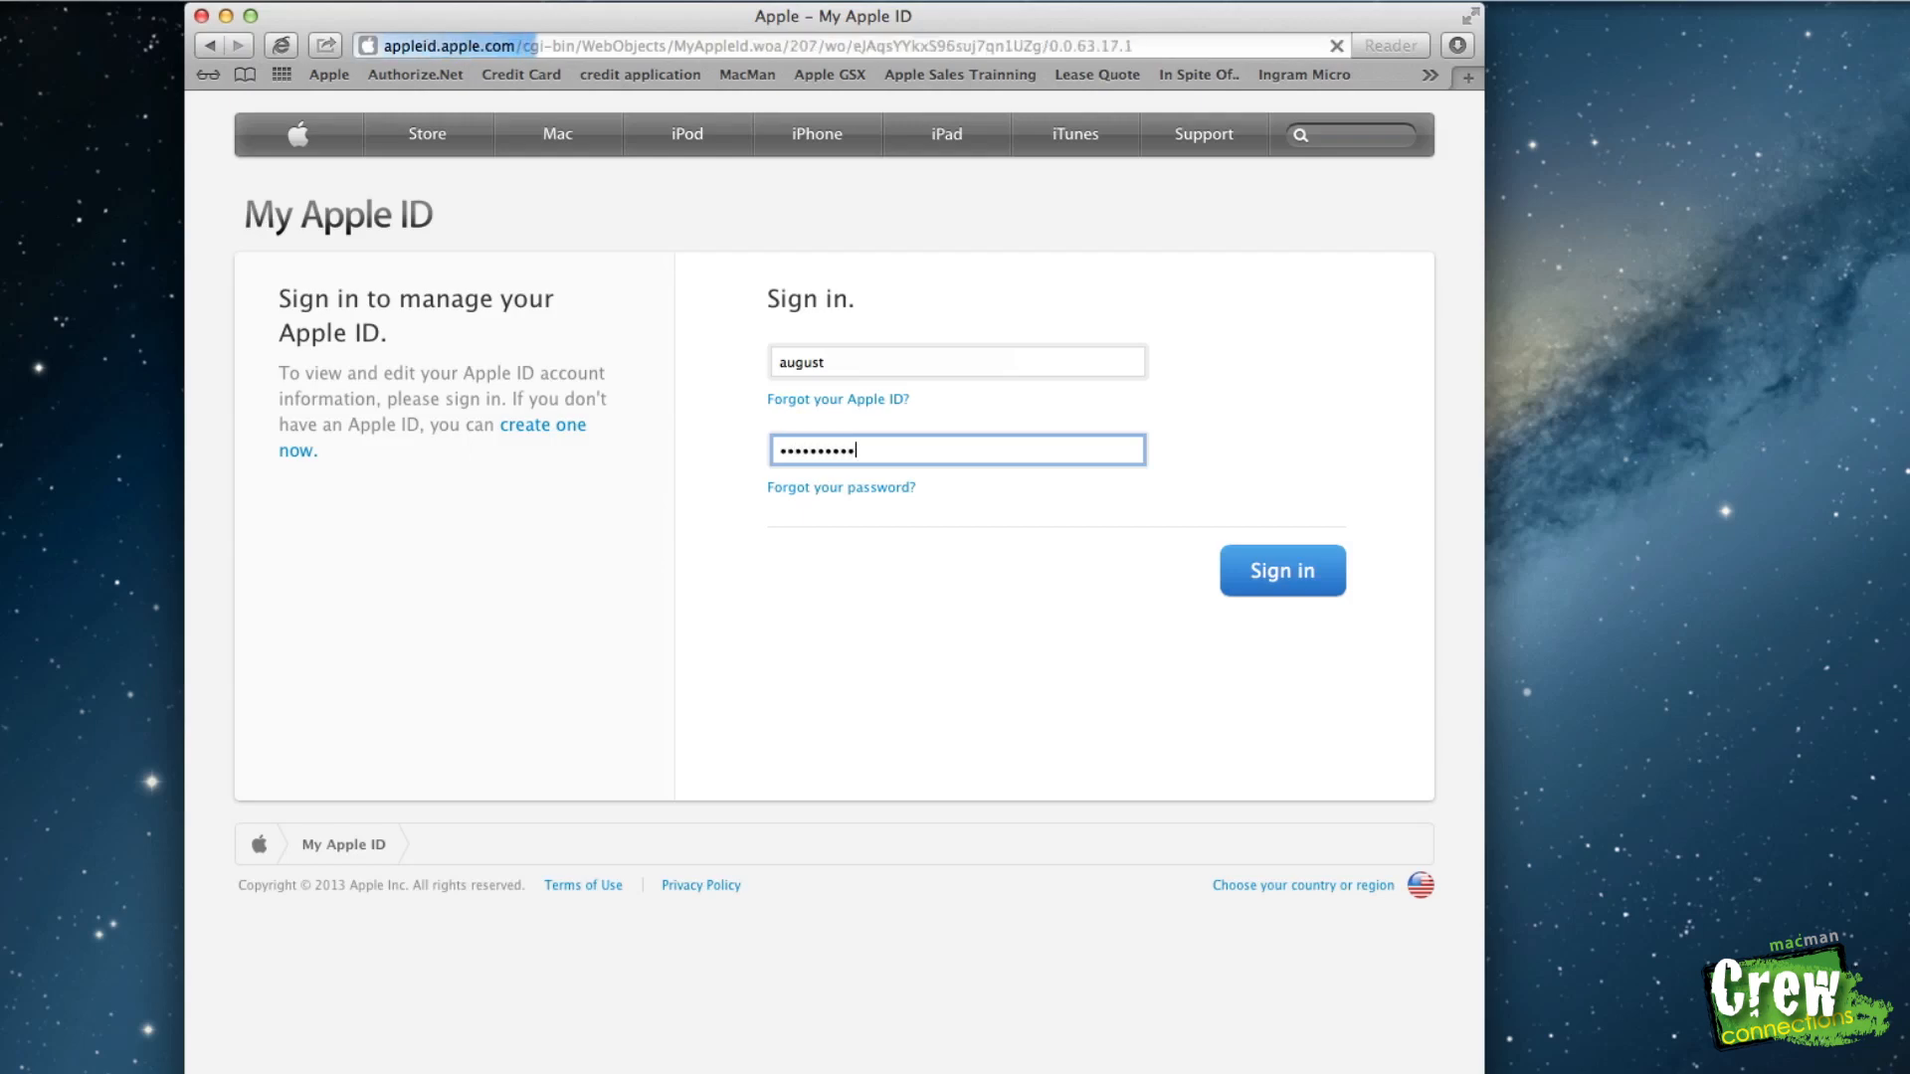
click(1279, 571)
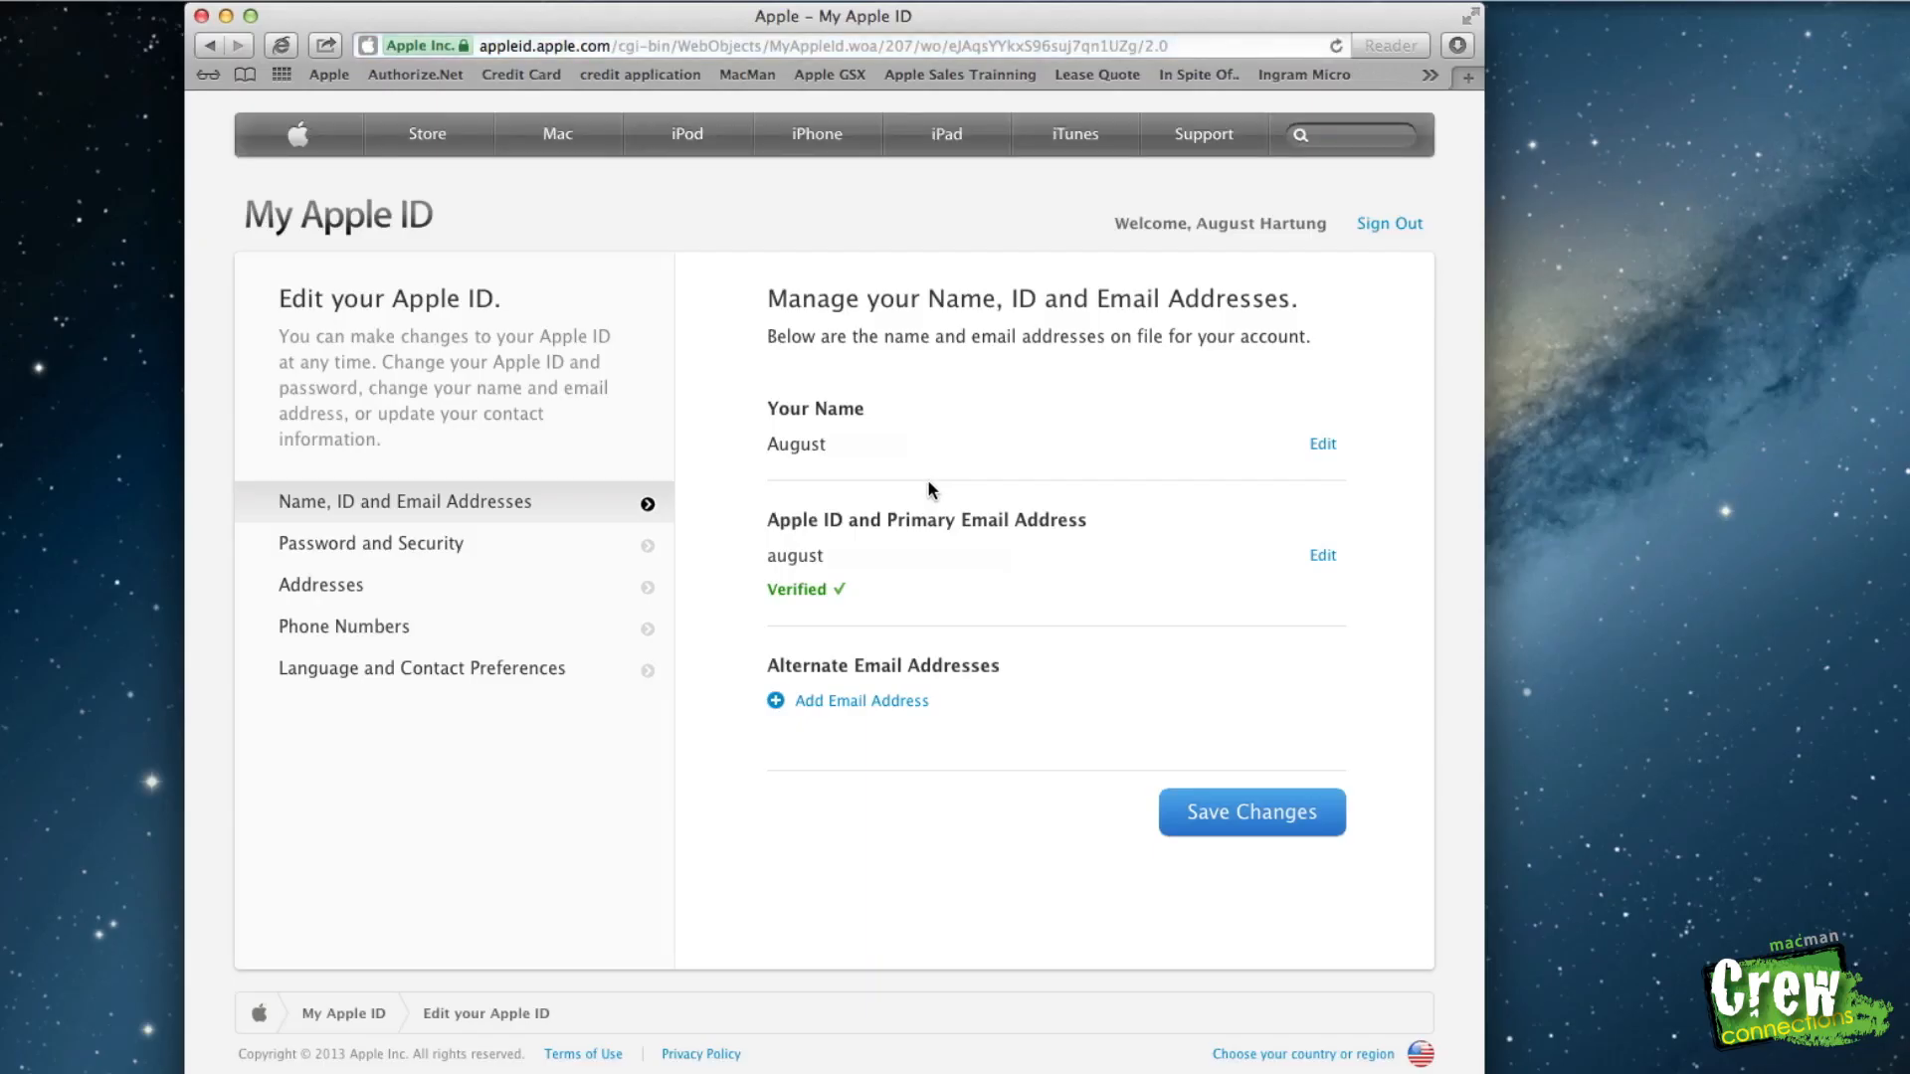
mouse_move(577, 746)
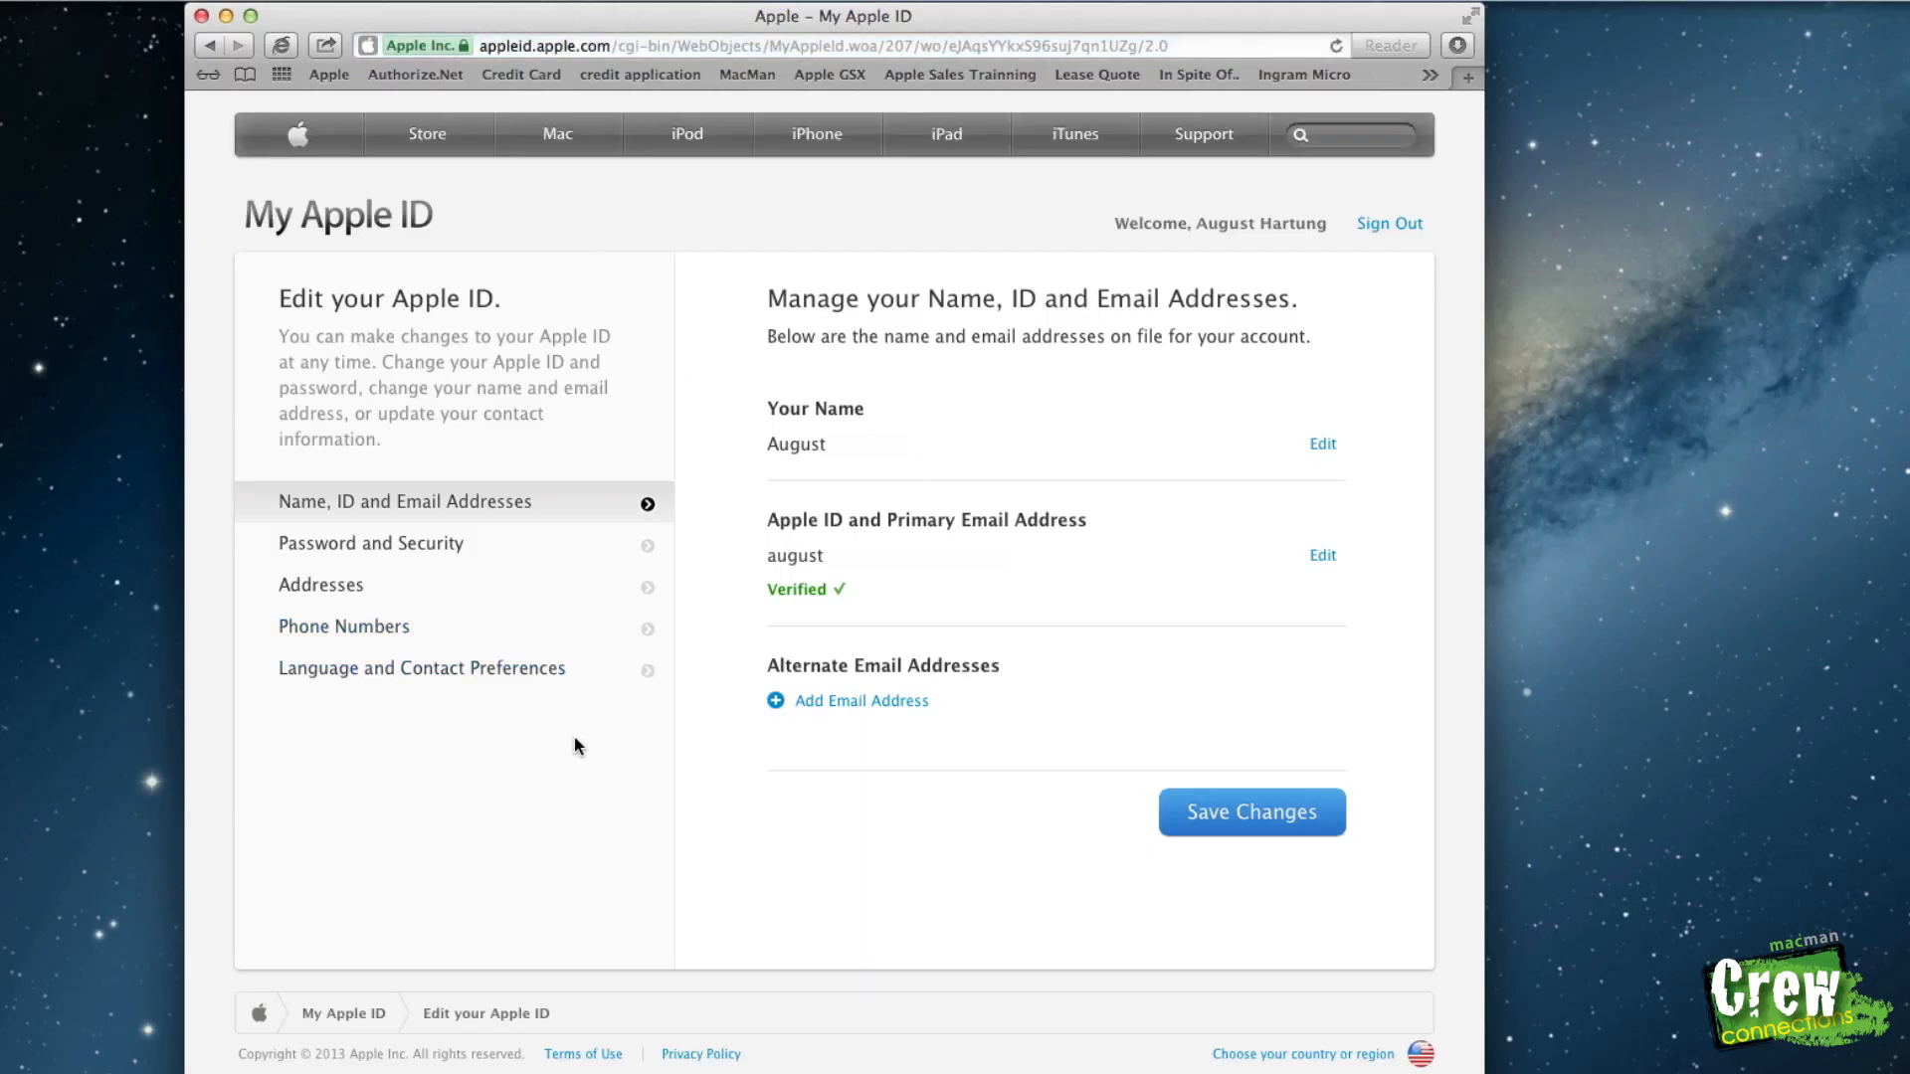
mouse_move(368, 561)
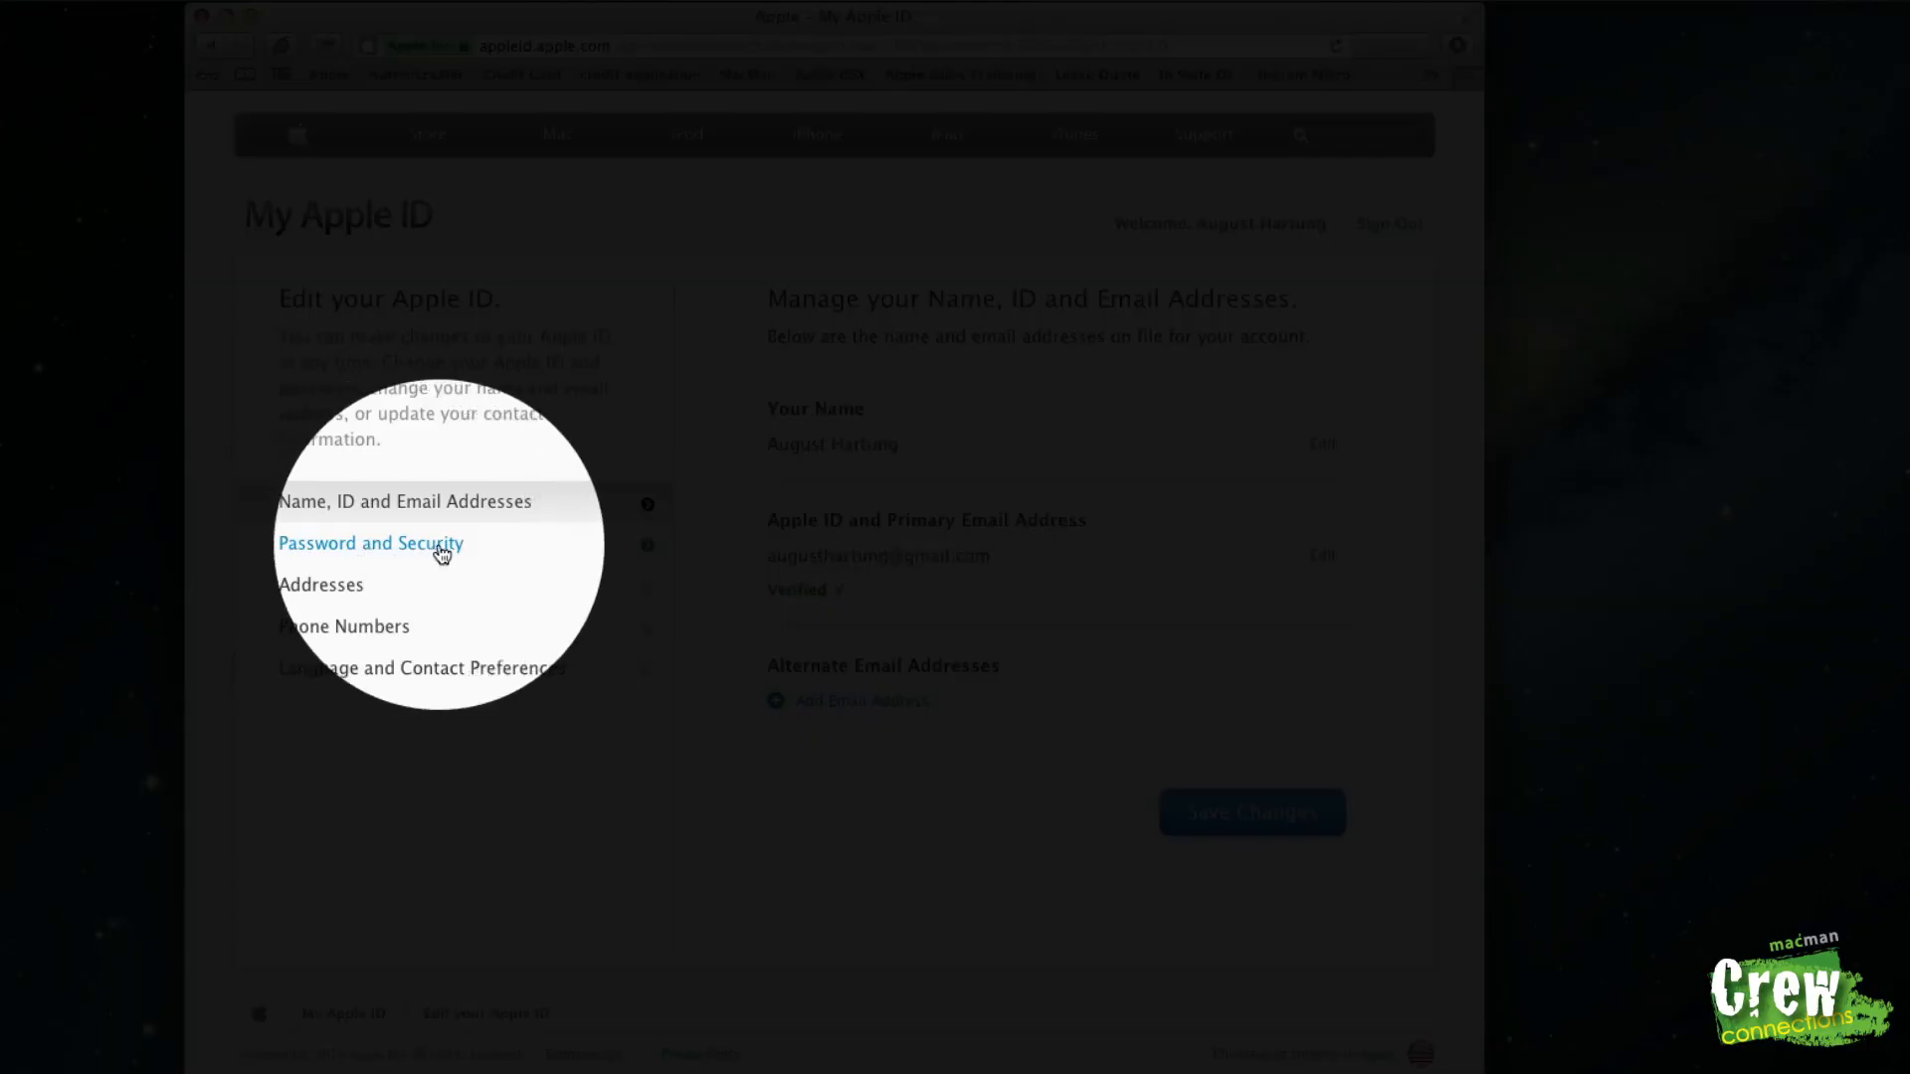
Go to the Password and Security section from the left sidebar.
click(370, 541)
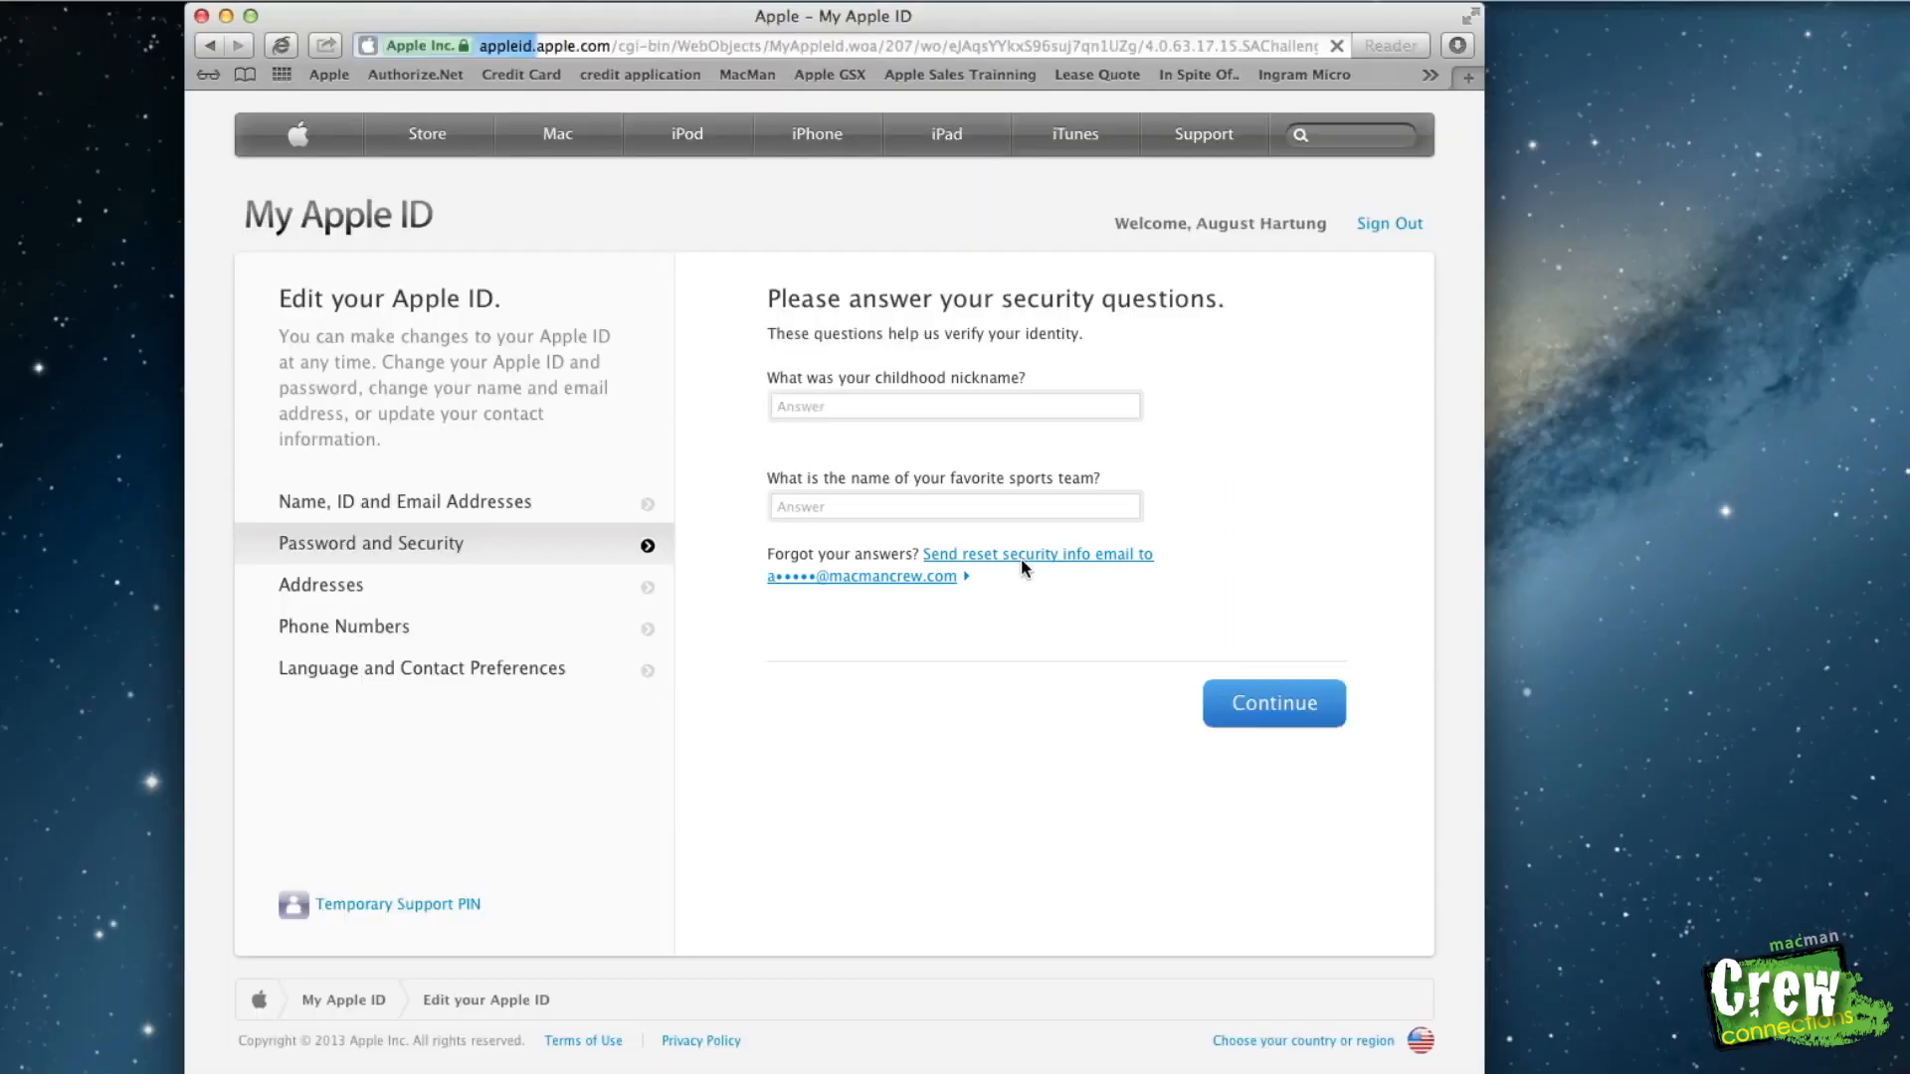
Request the reset security info email via the link under the security questions.
click(1036, 553)
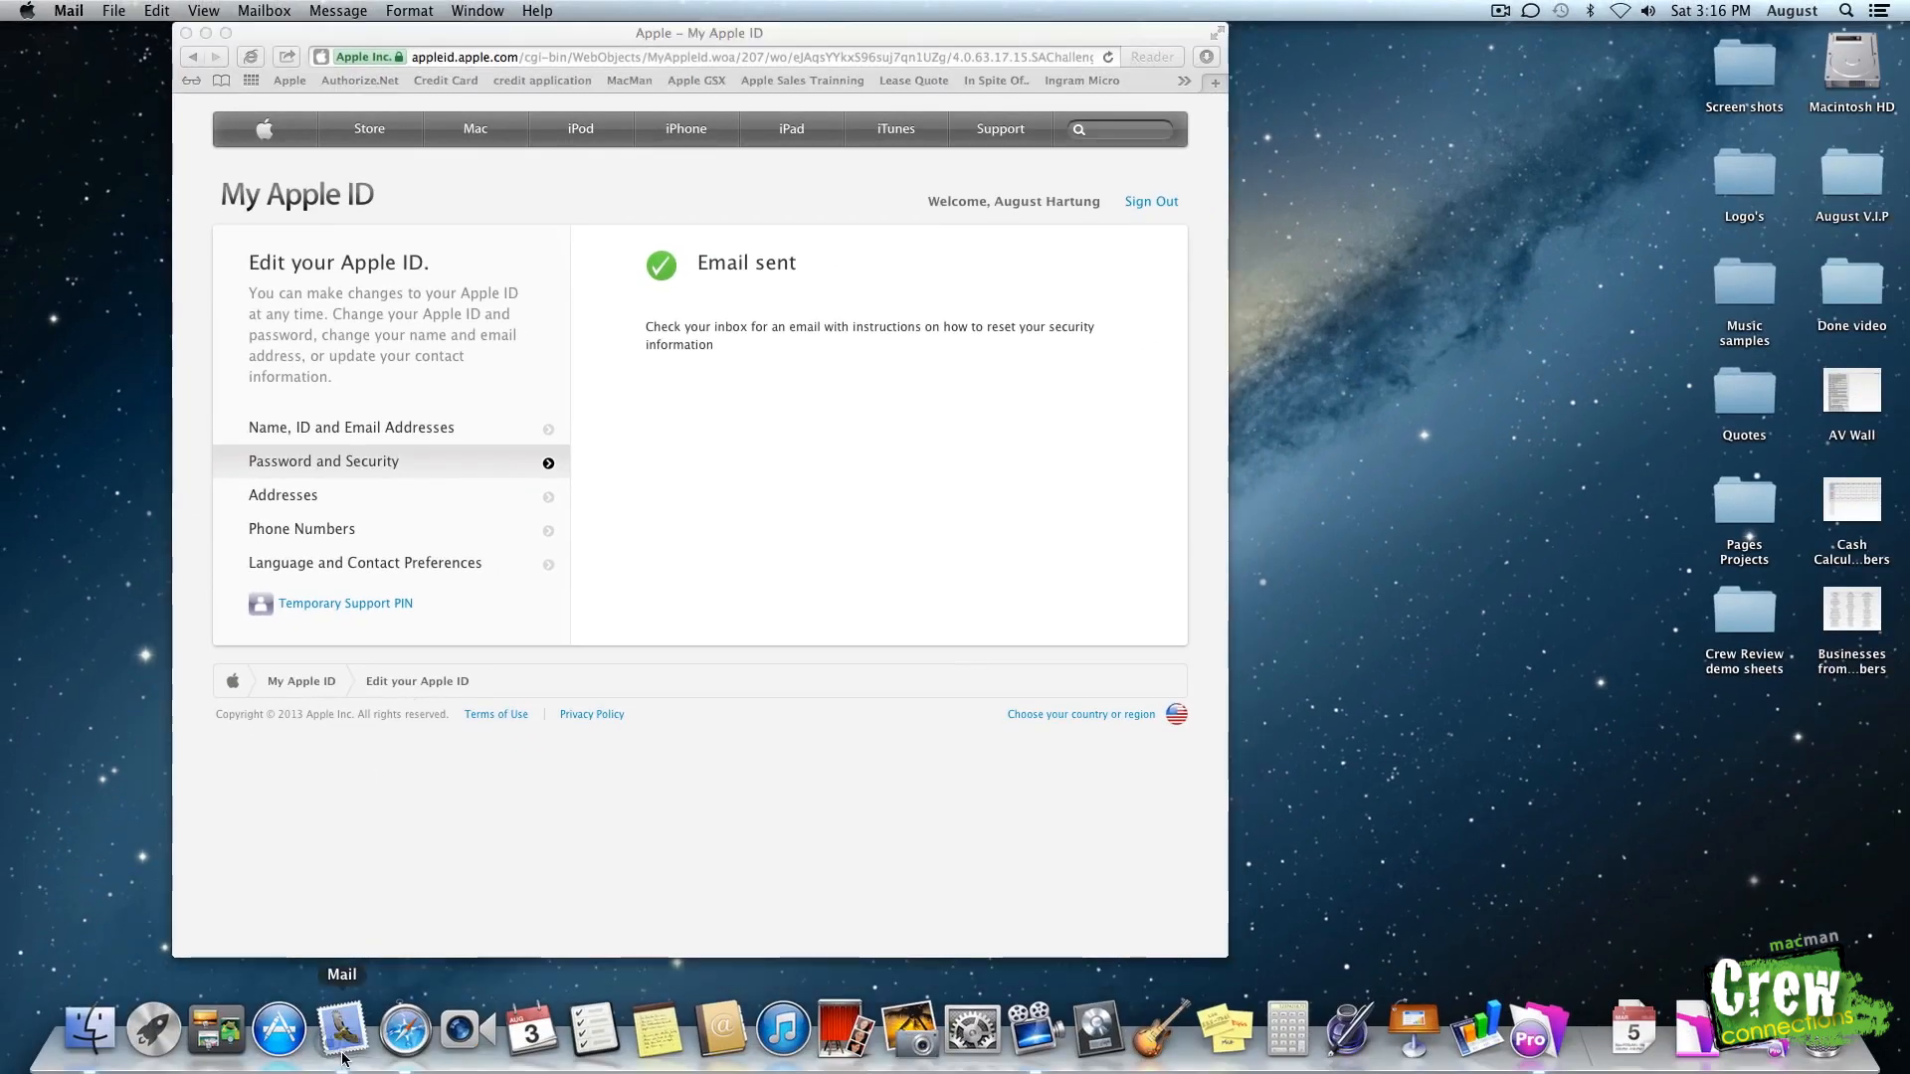
Switch to Mail and follow the reset link in Apple's security questions email.
click(340, 1028)
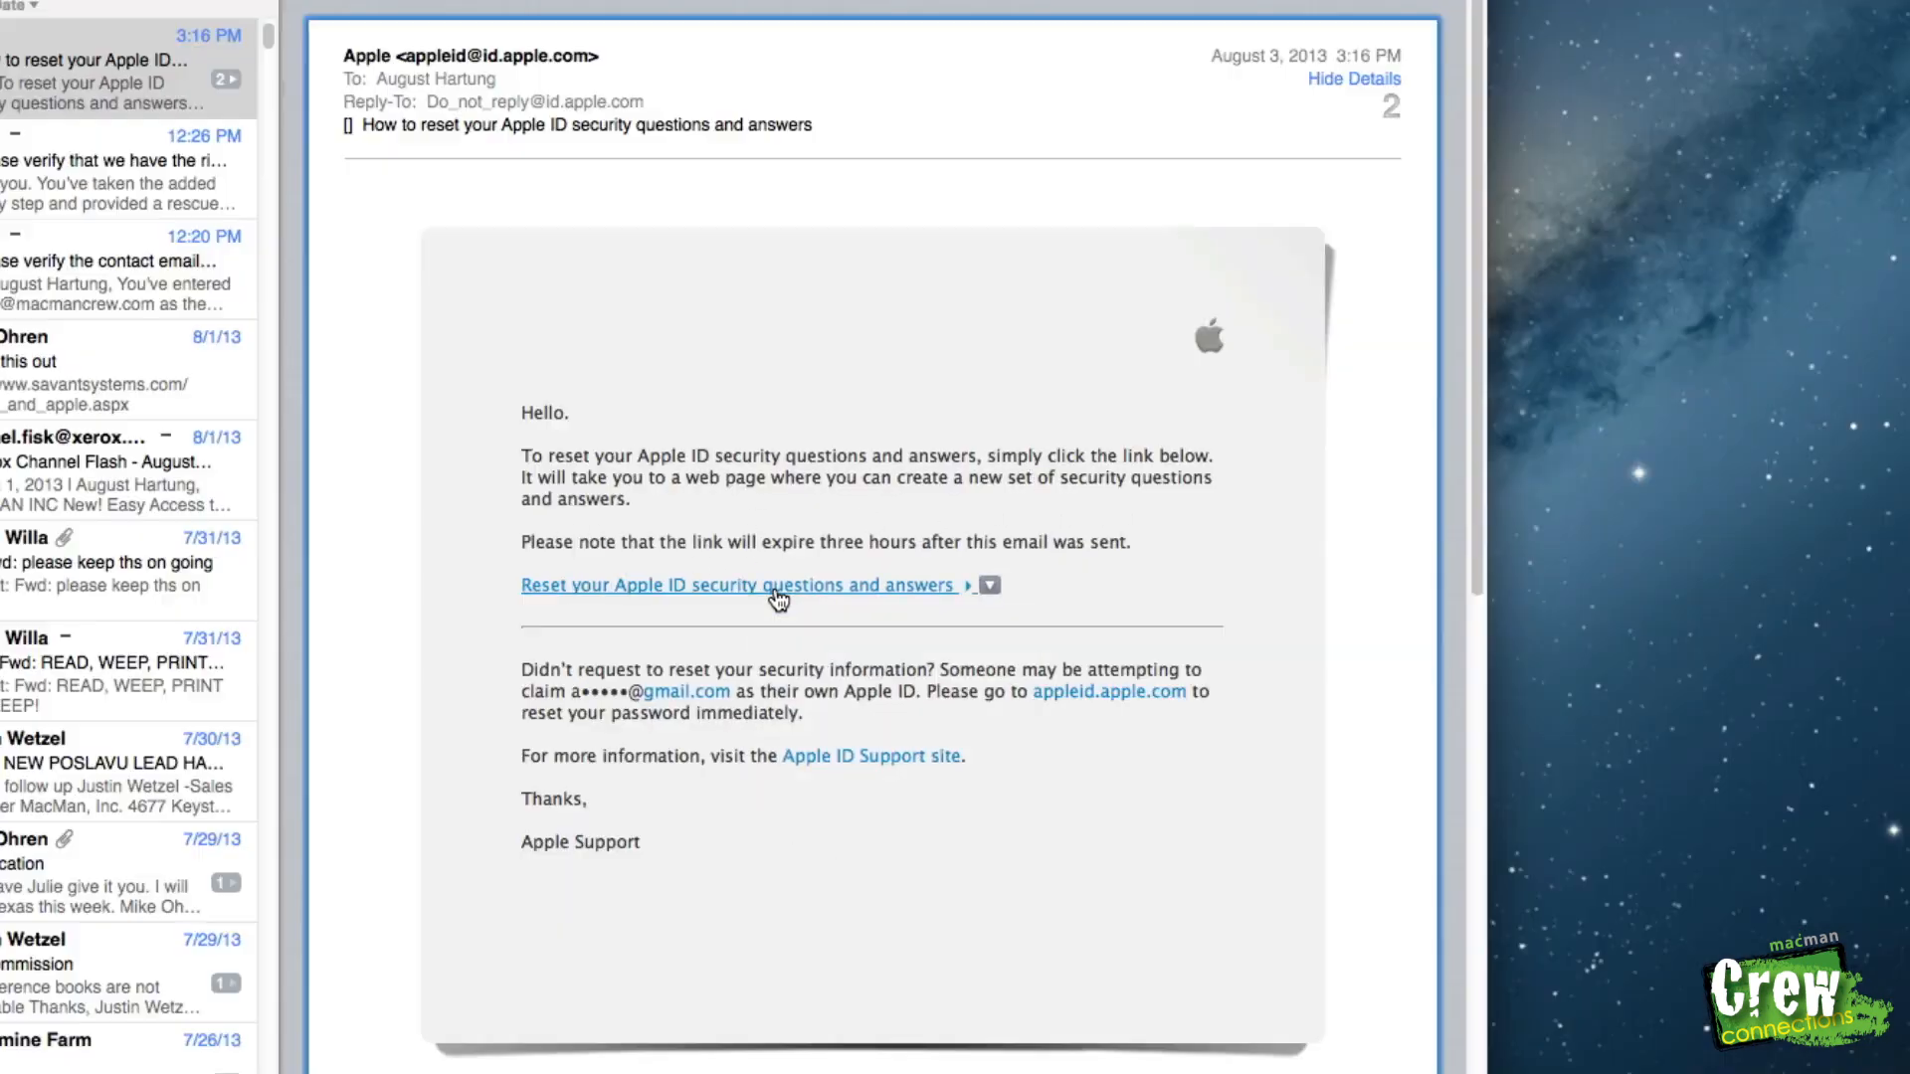
click(736, 585)
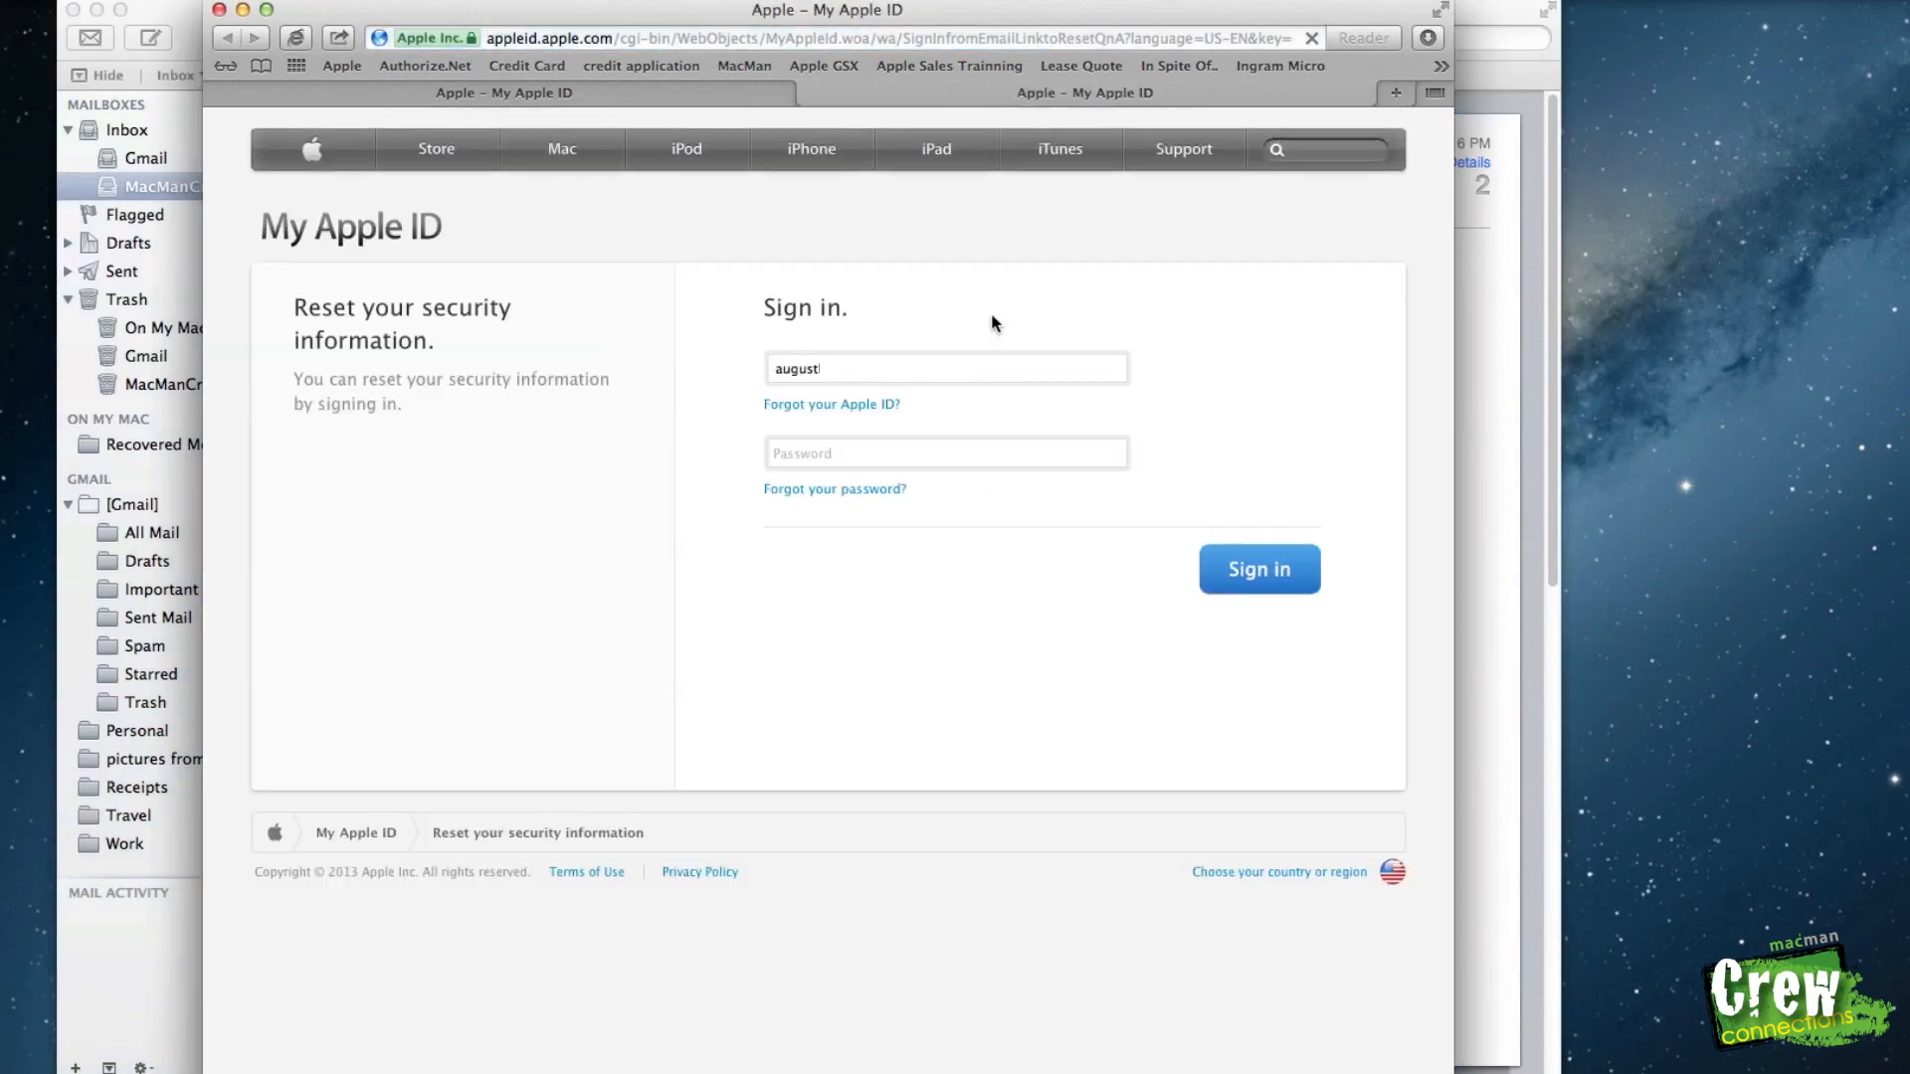
Enter the password and sign in to reach the Manage your security settings page.
click(945, 452)
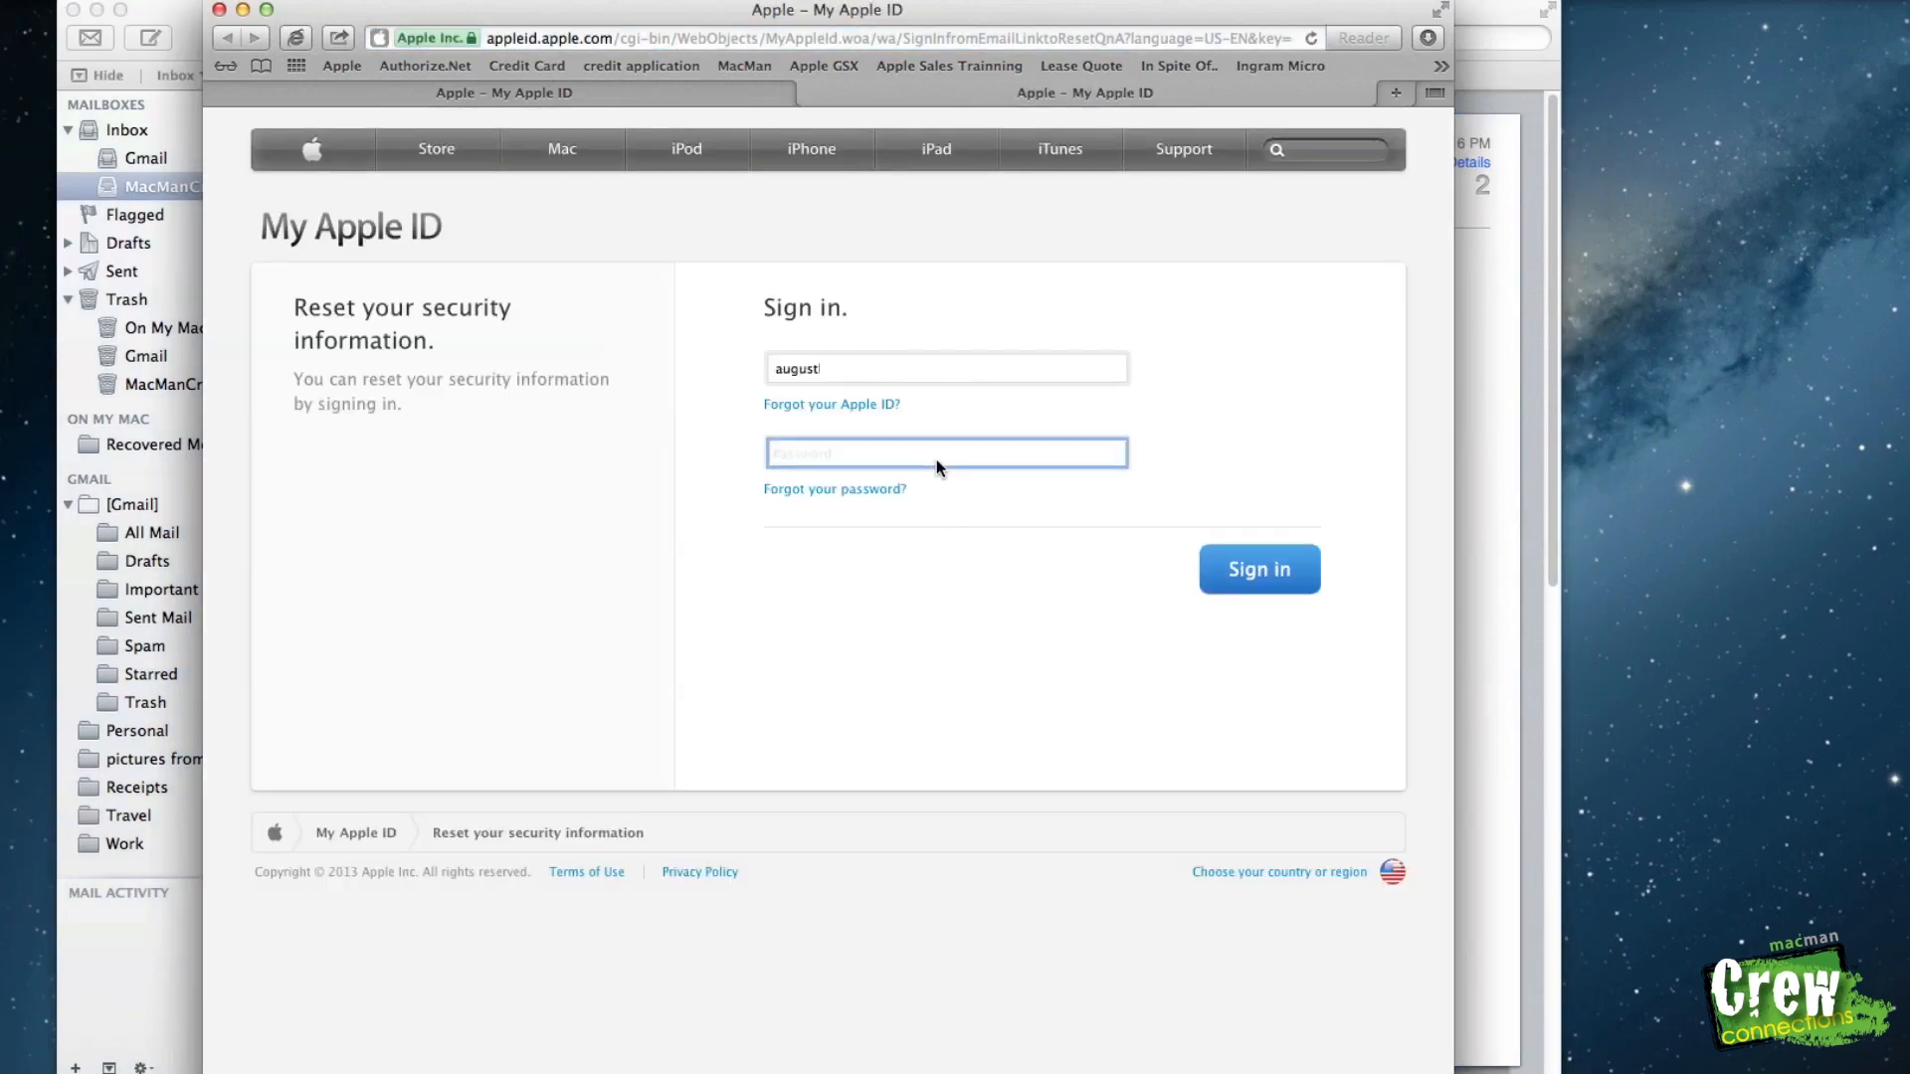
text(password)
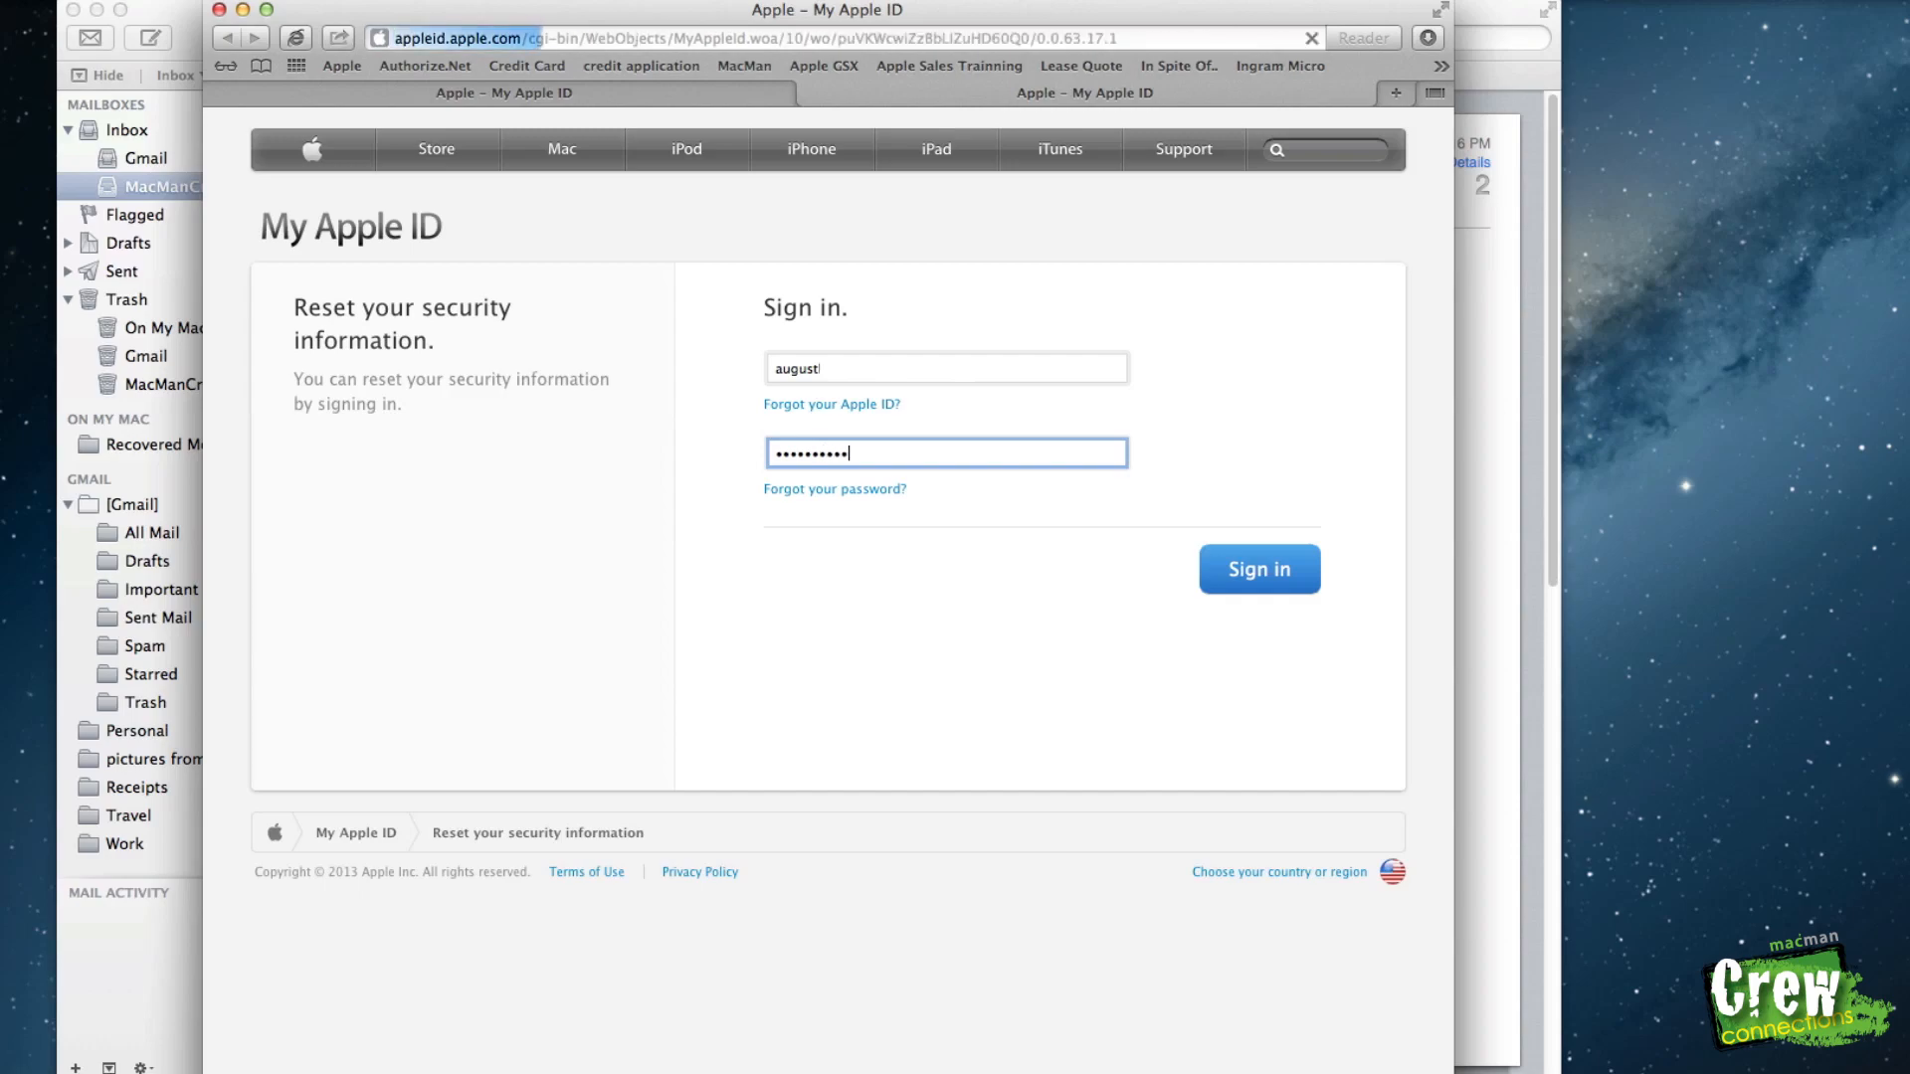
click(1257, 569)
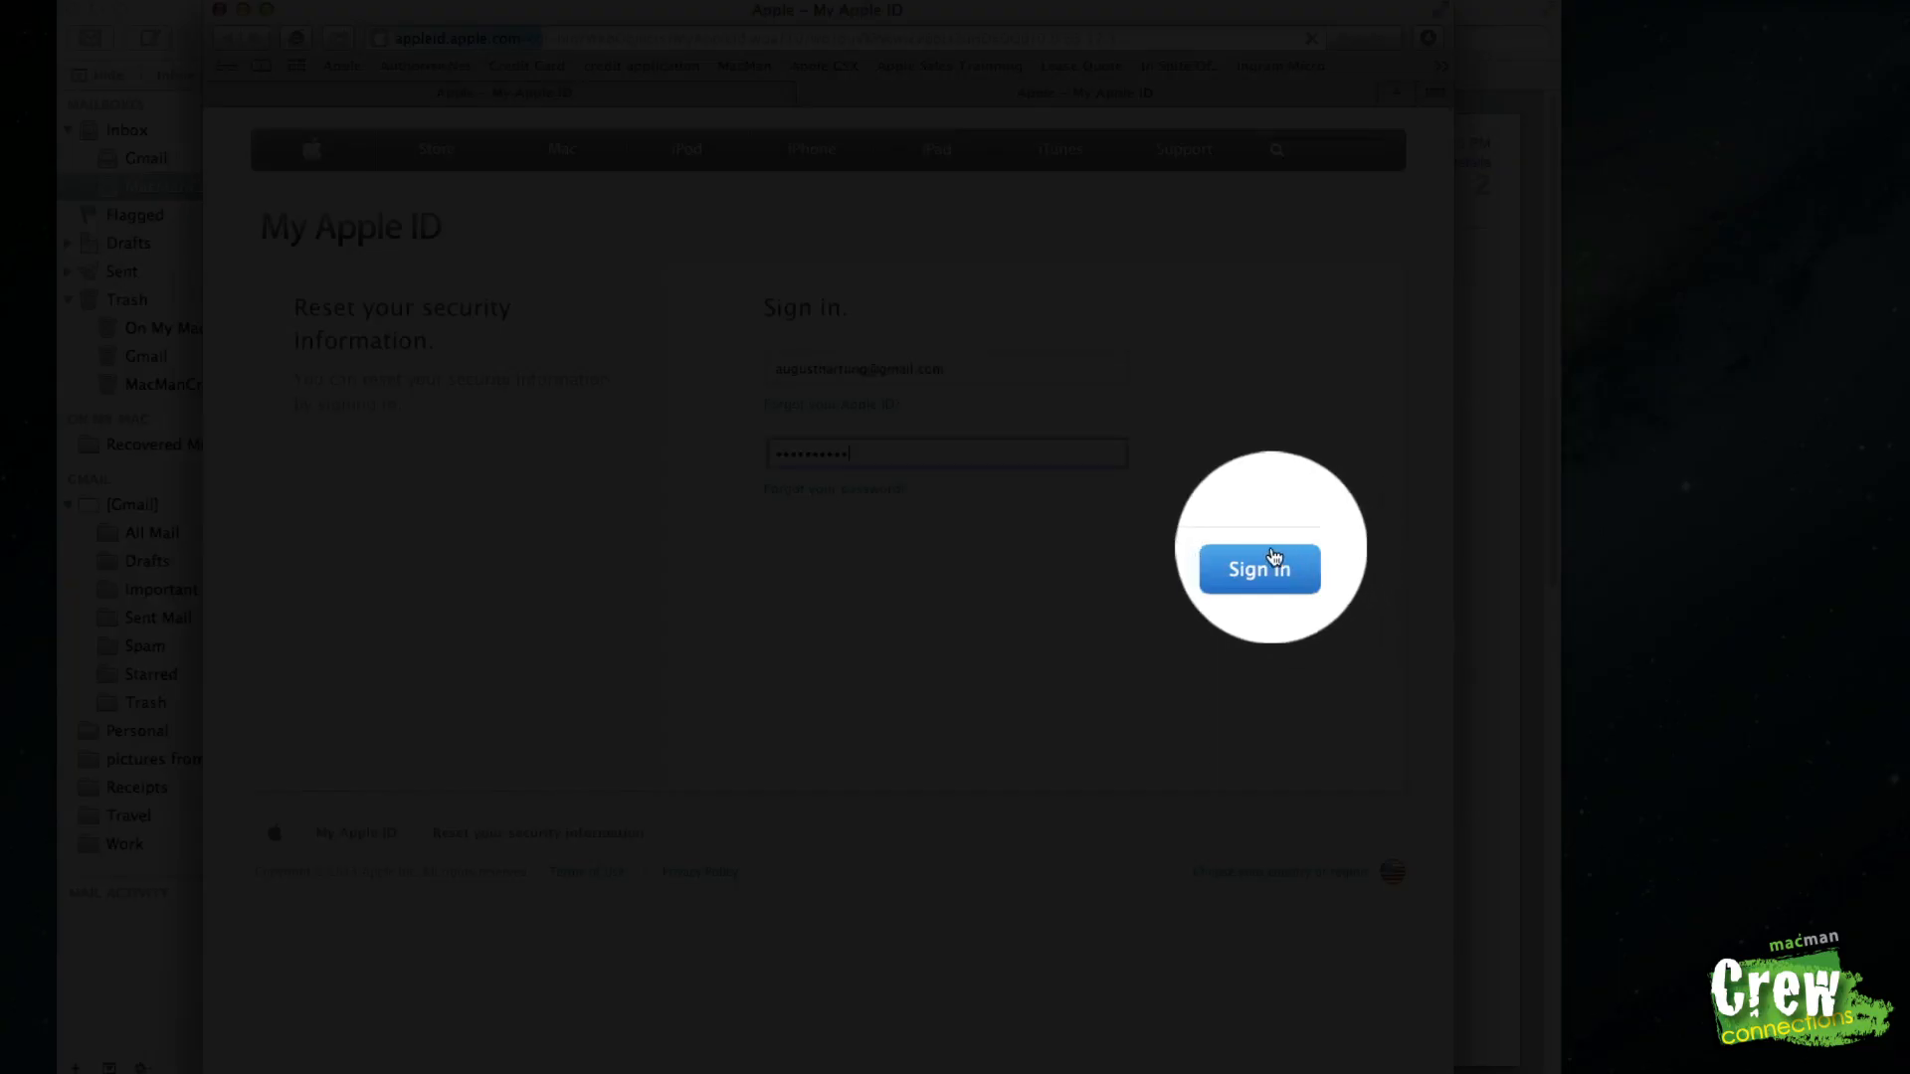
click(1257, 569)
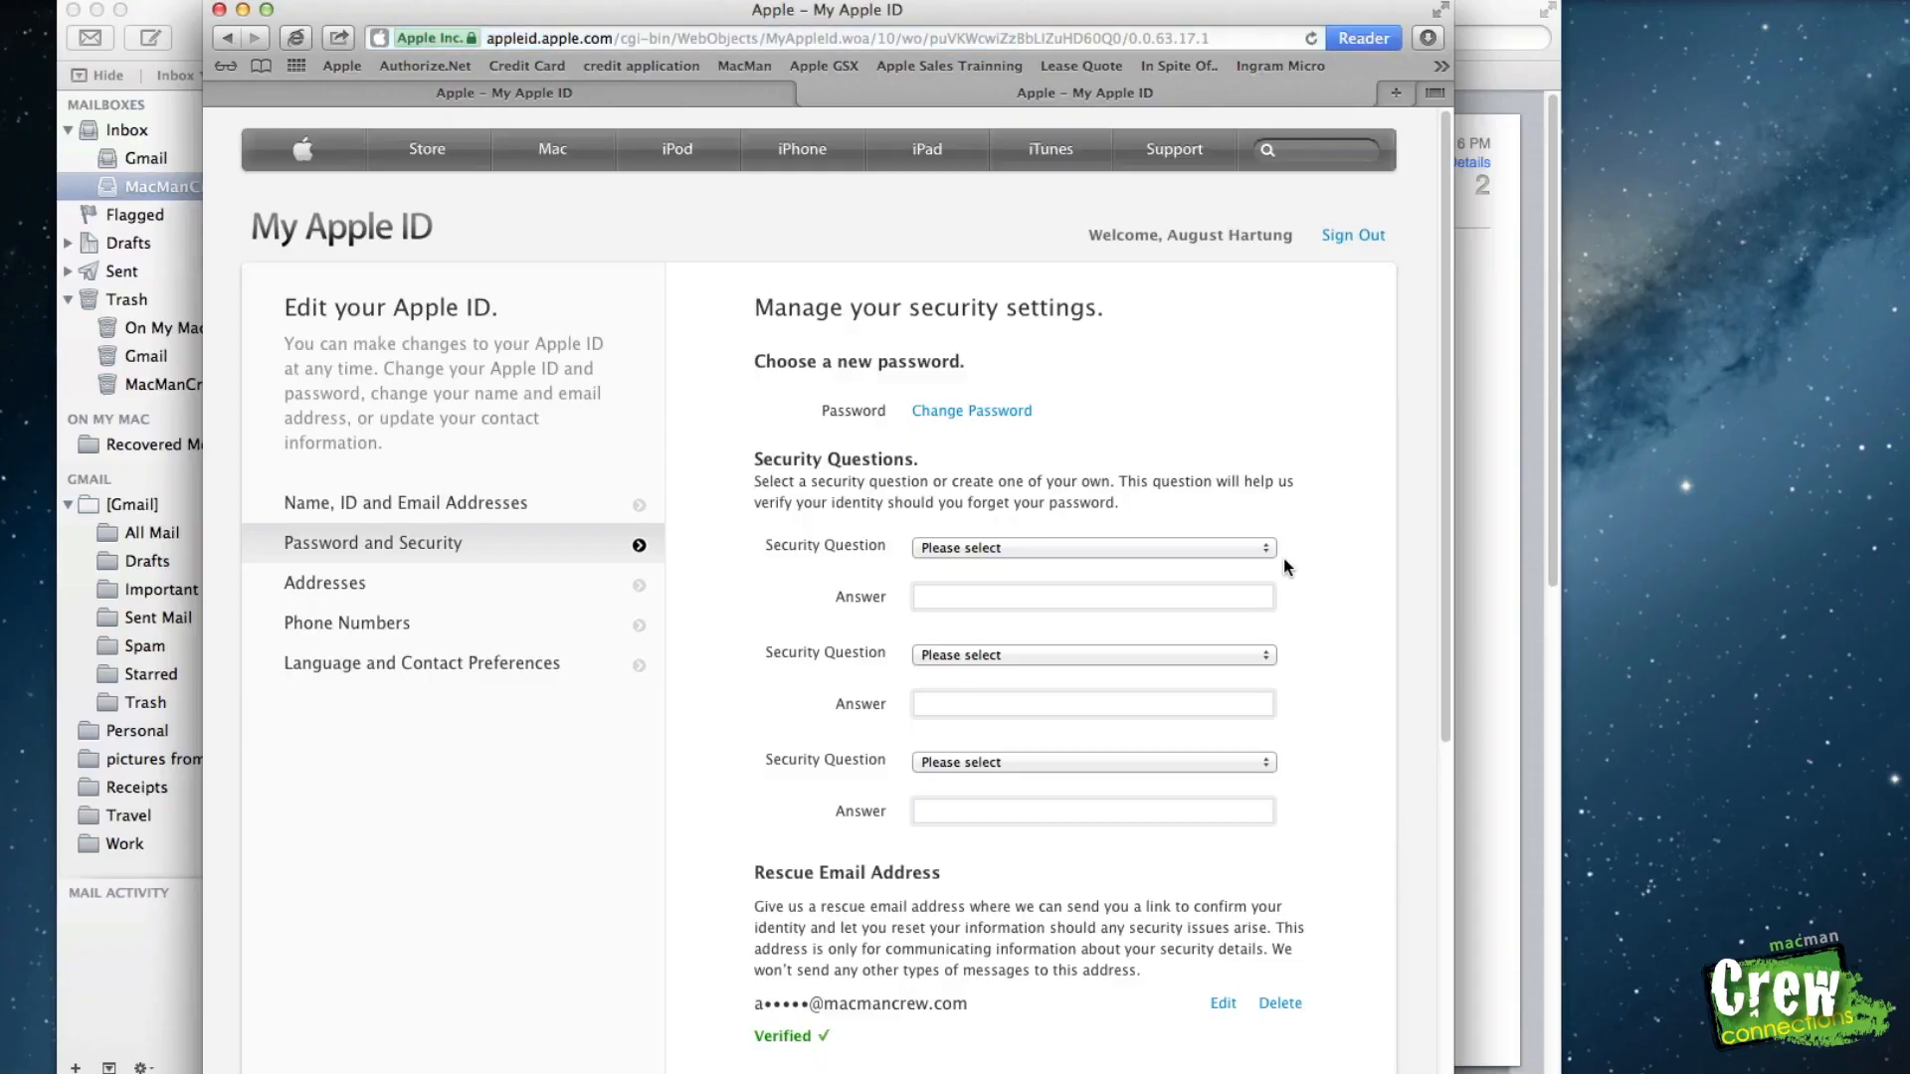
mouse_move(1146, 788)
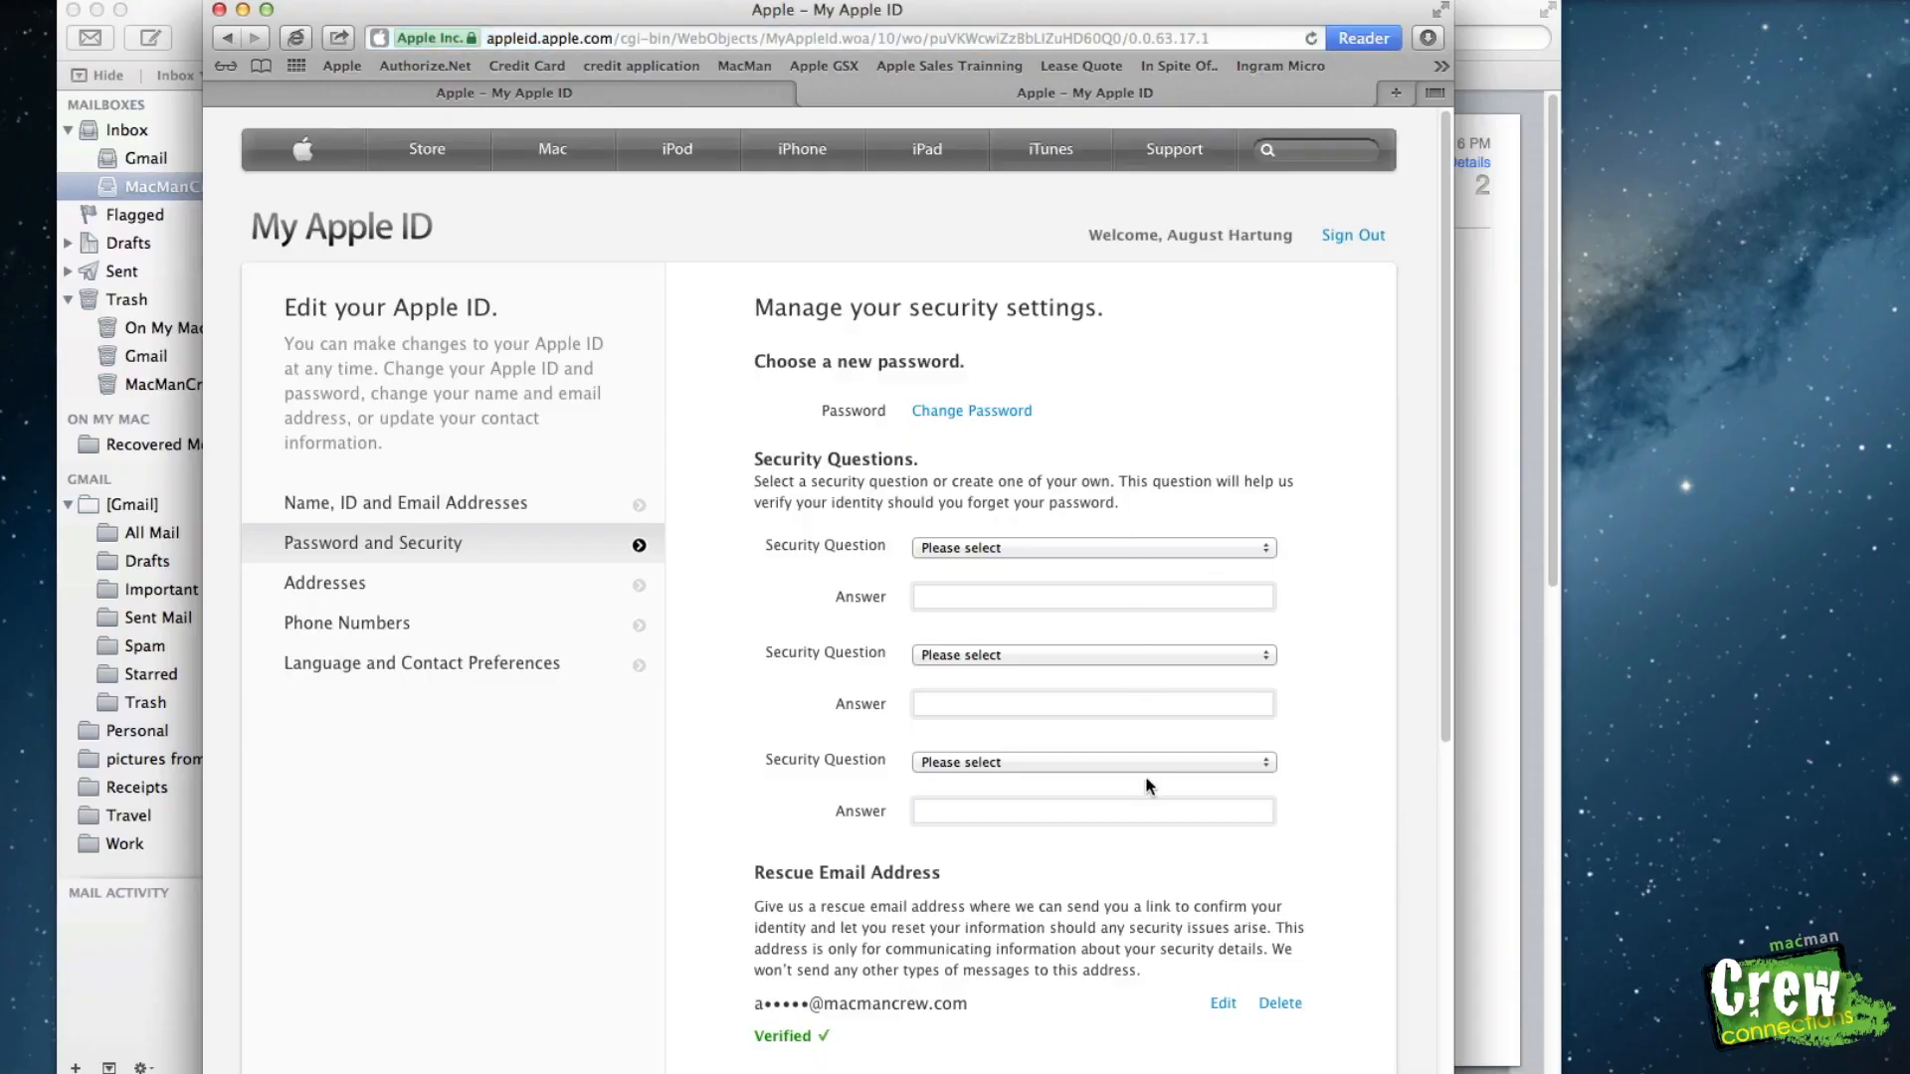
mouse_move(1136, 855)
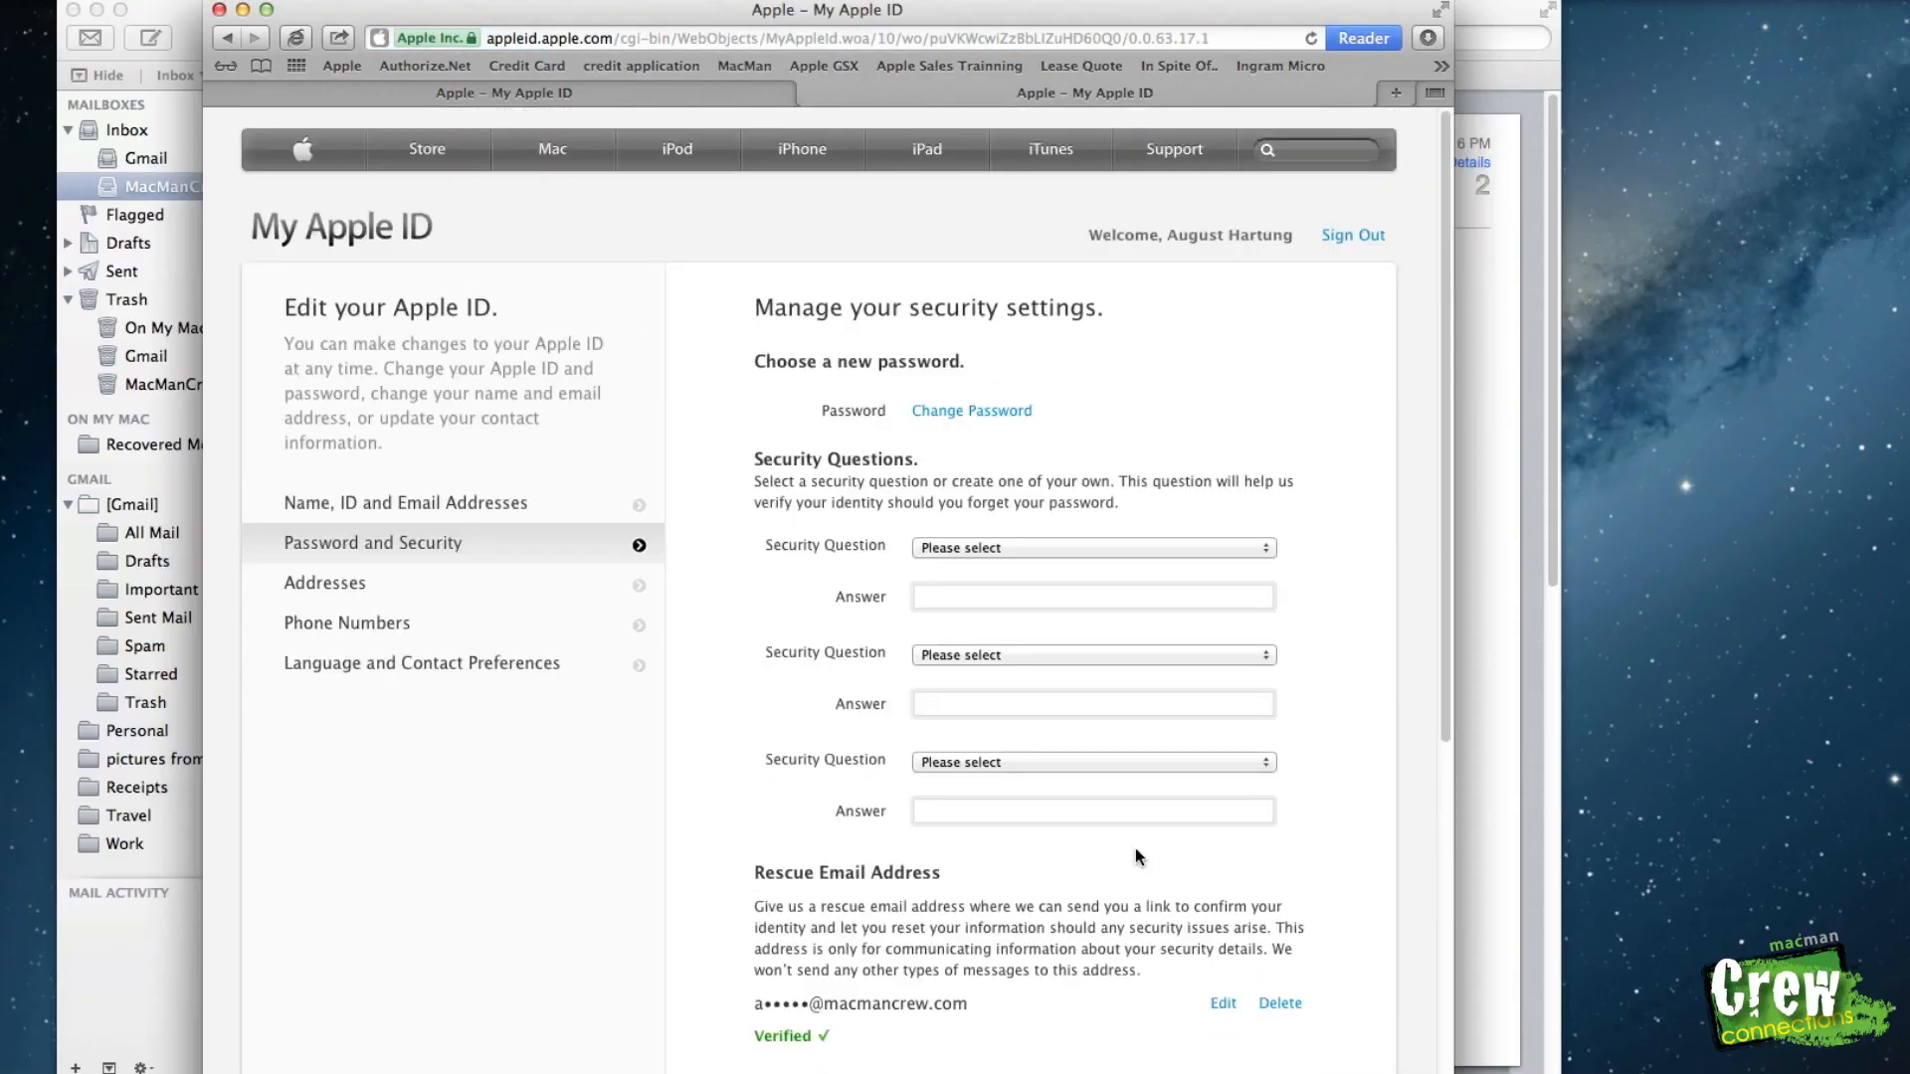
click(1090, 547)
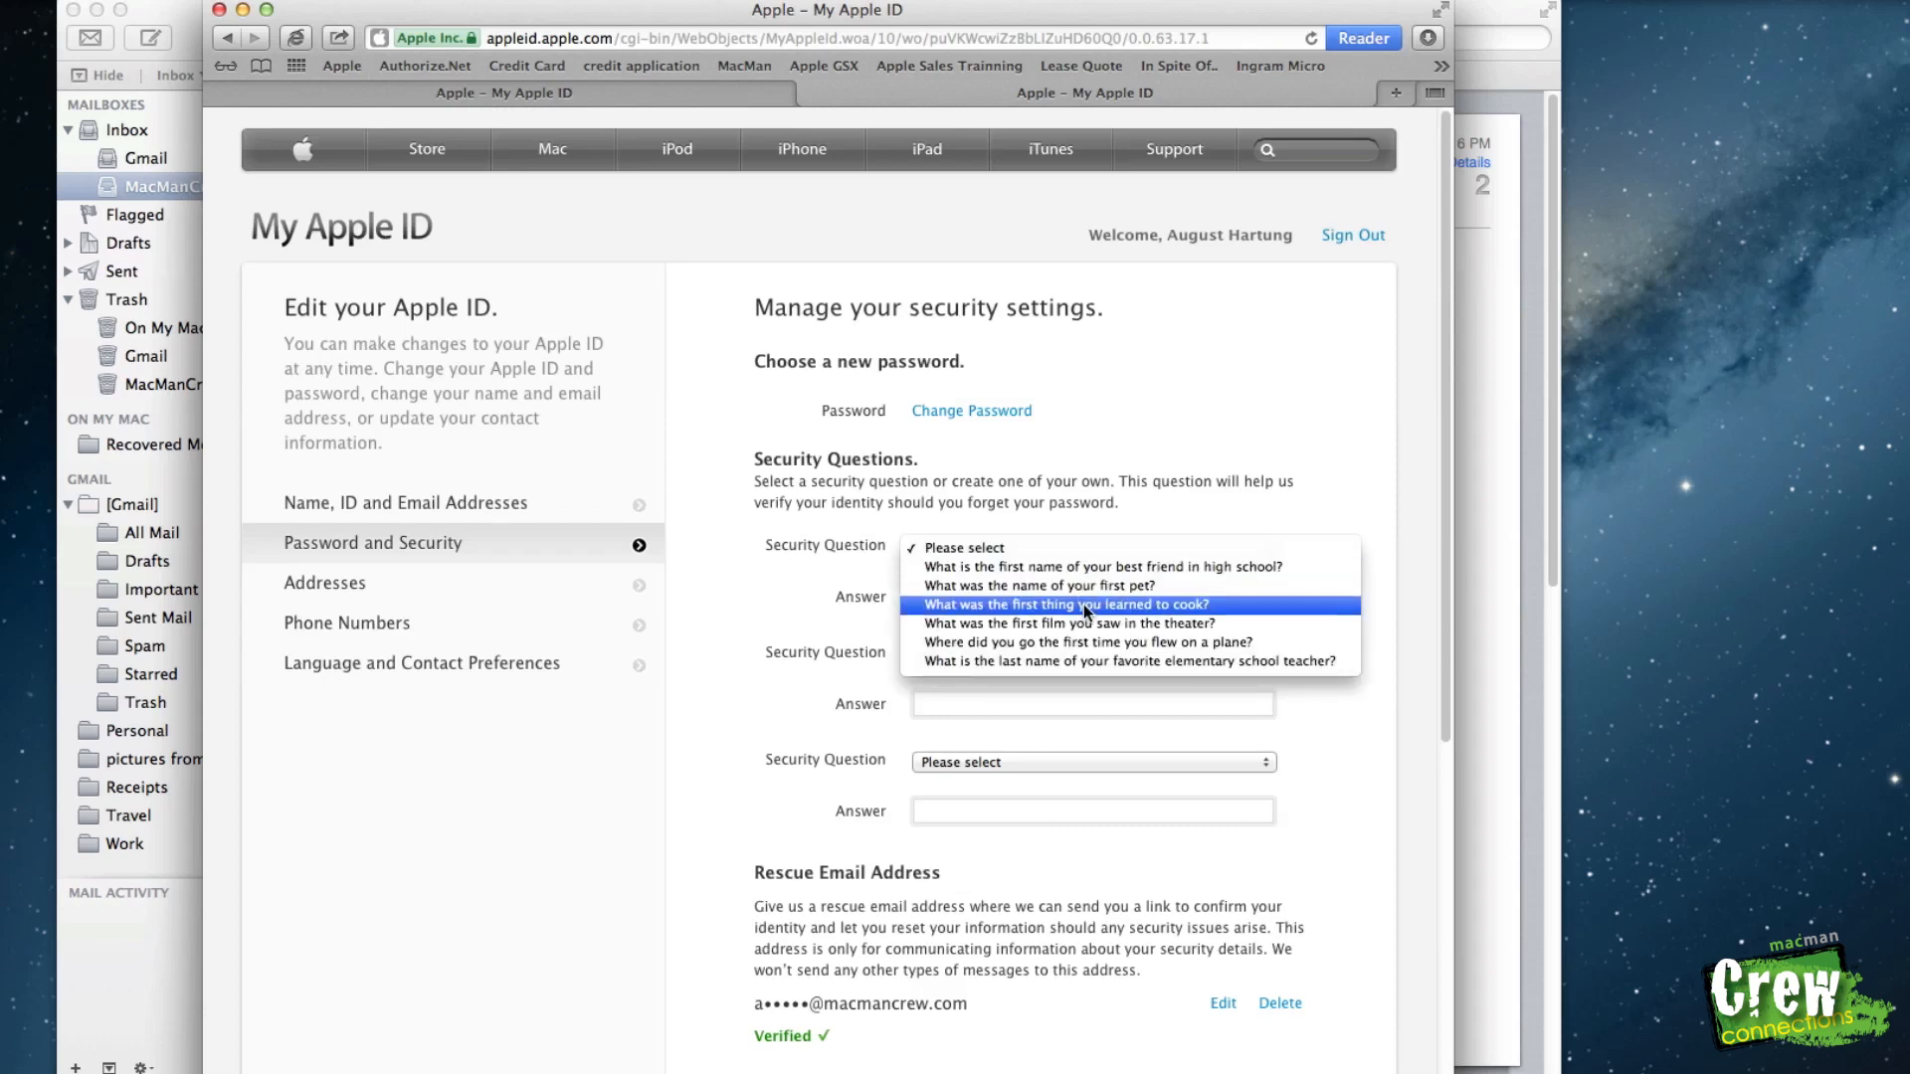
click(1035, 585)
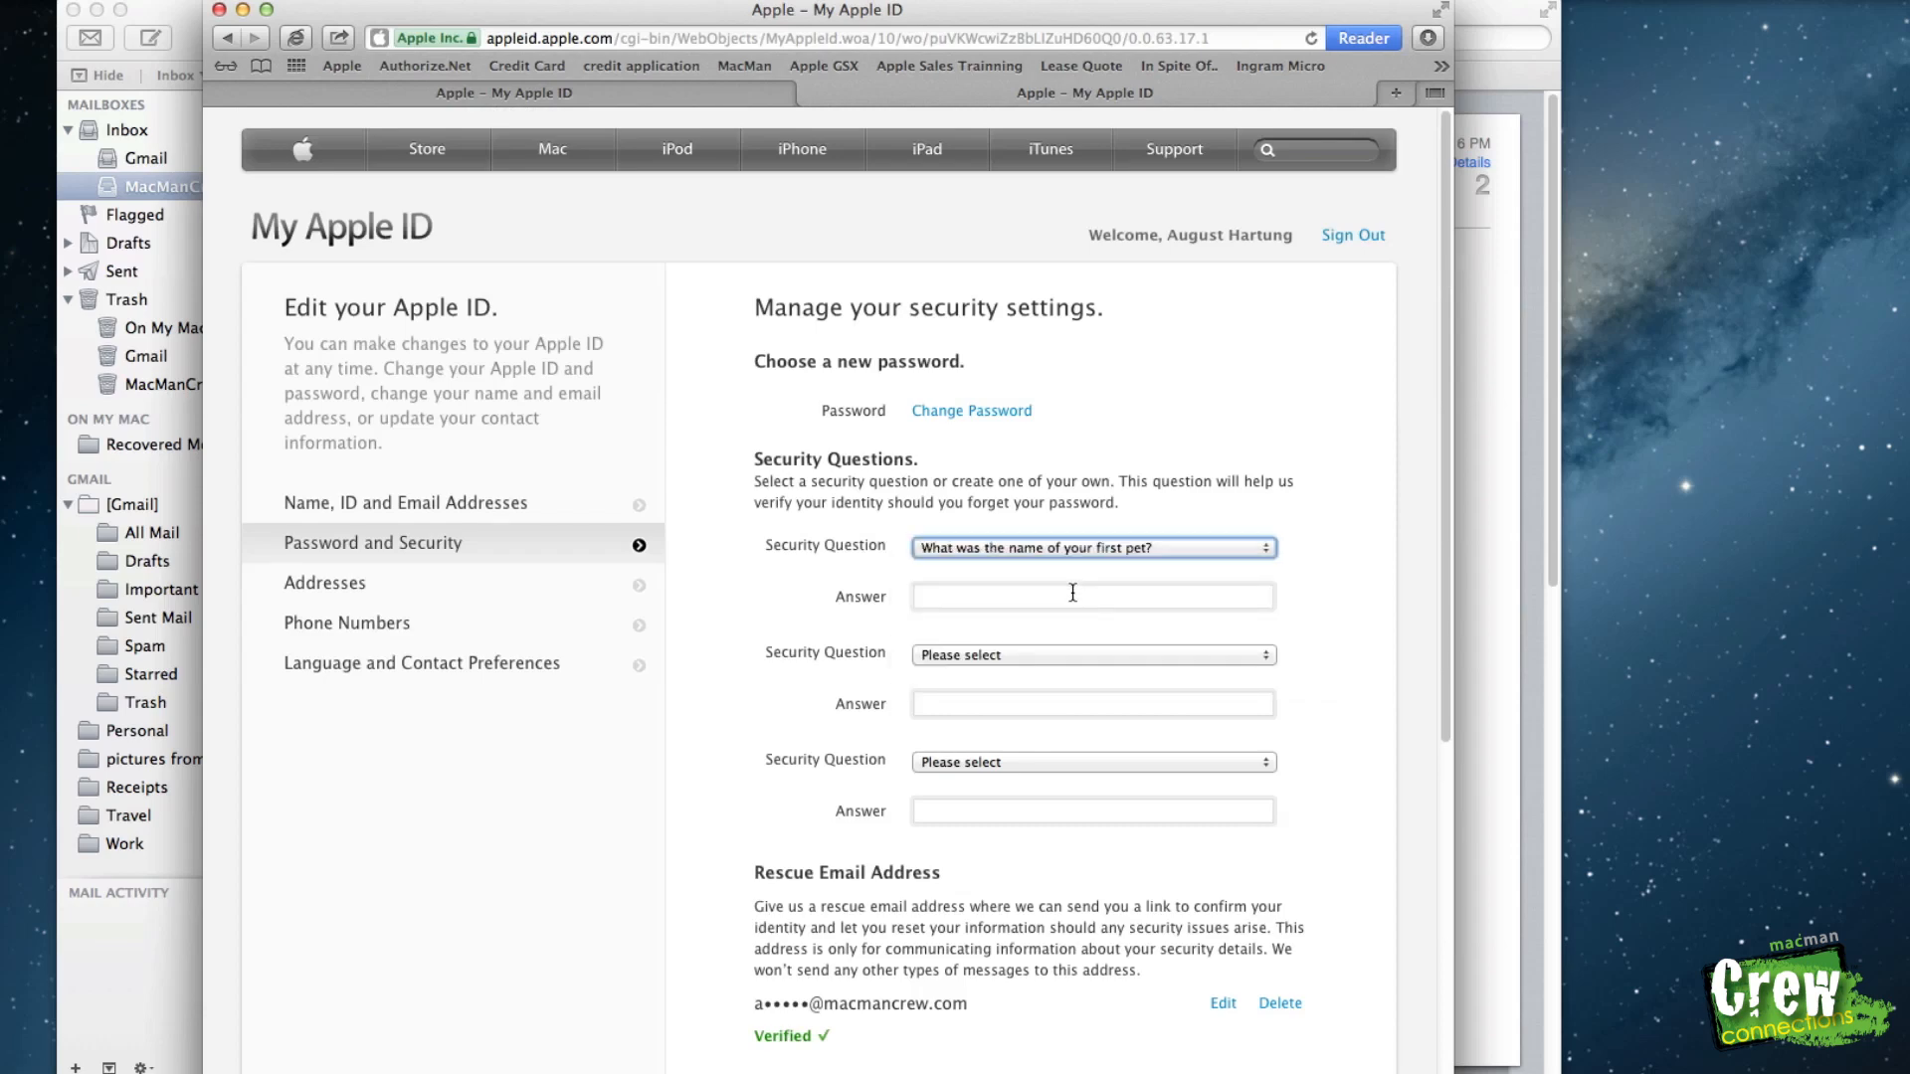
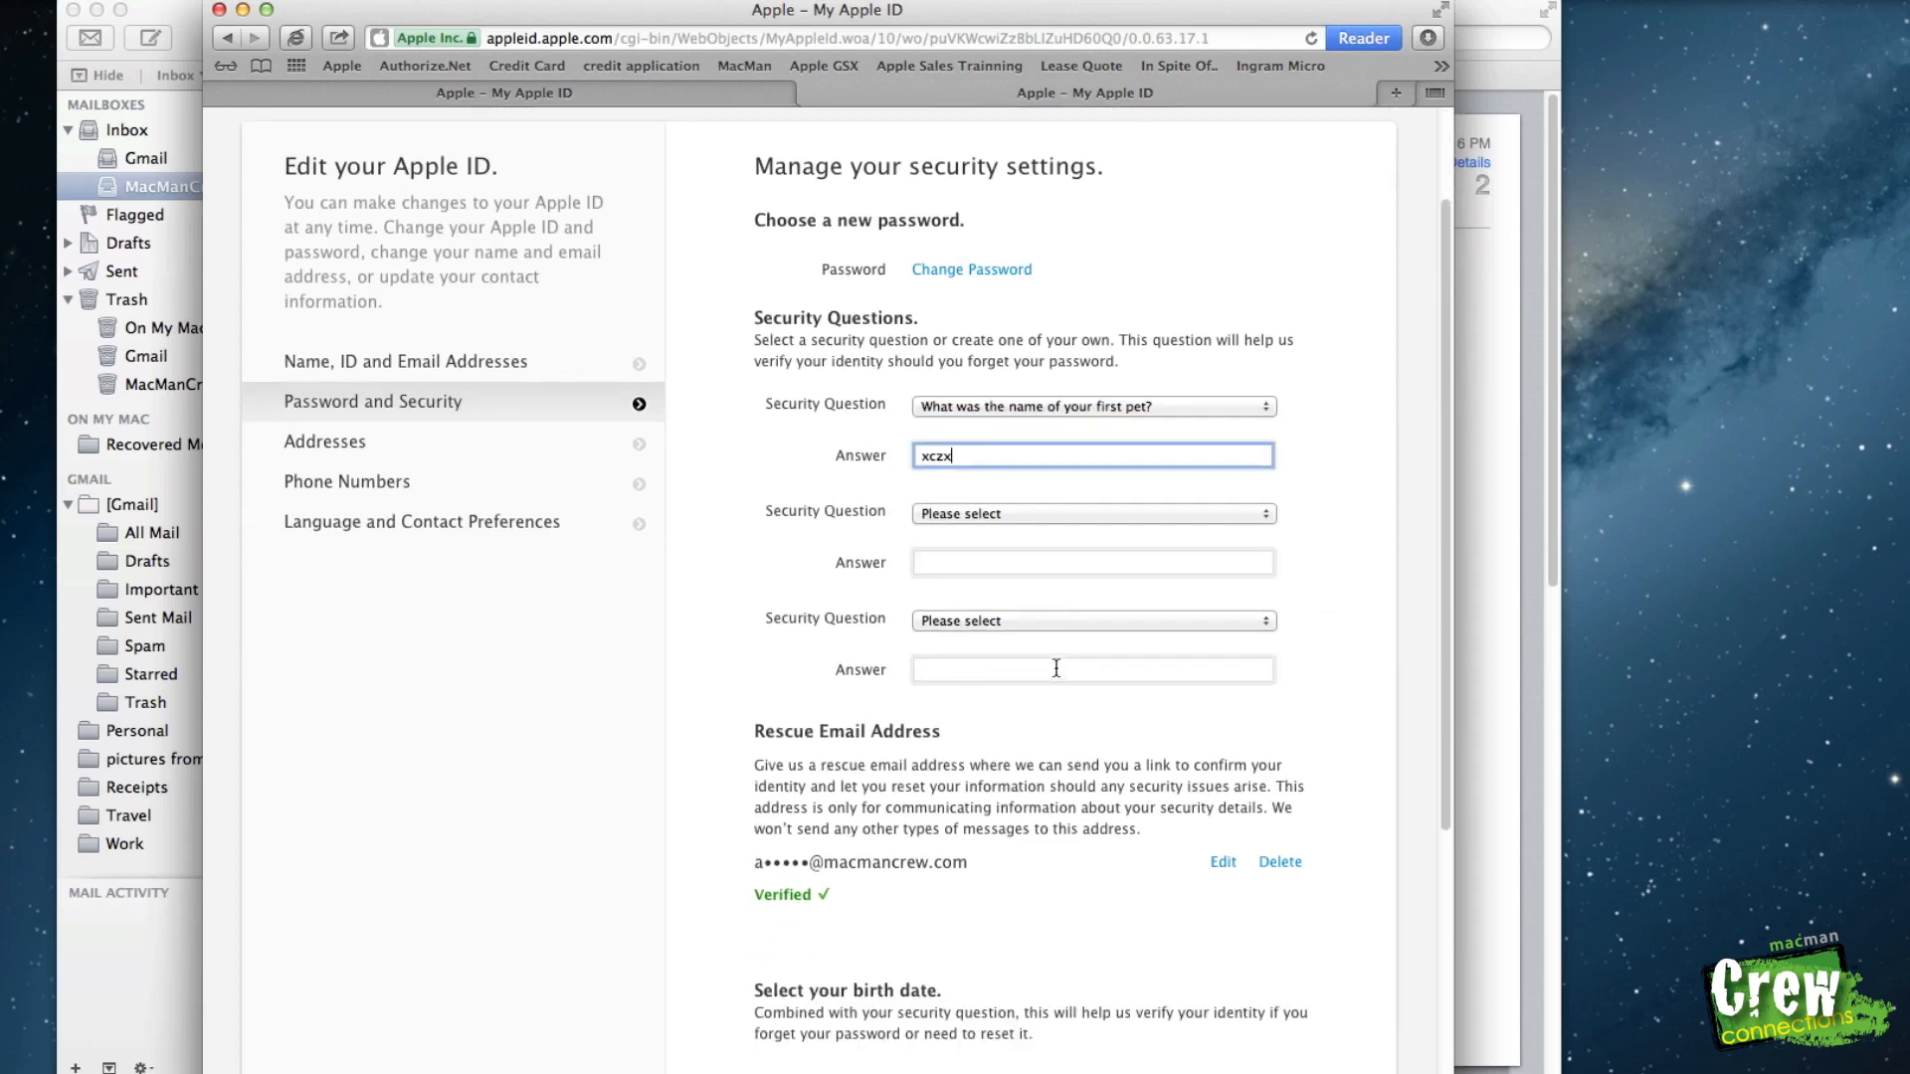
scroll(down, 3)
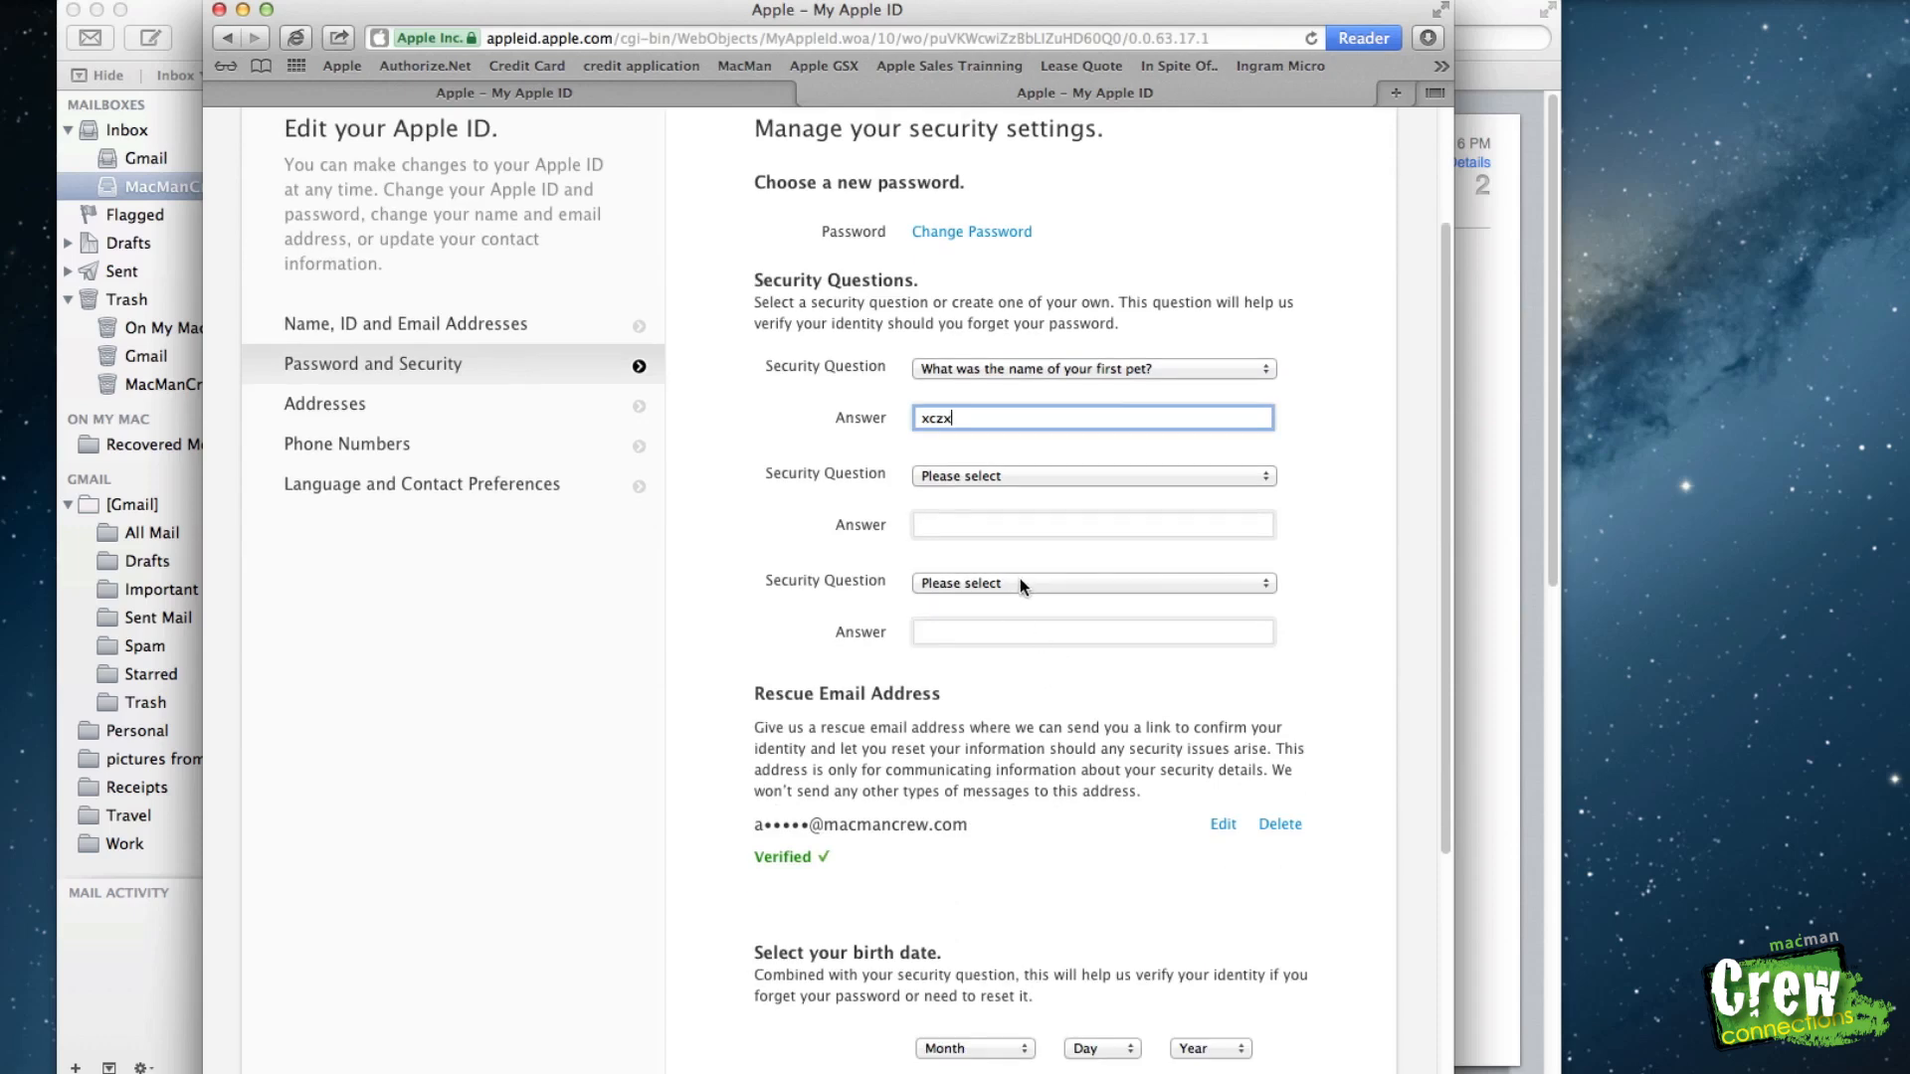
scroll(down, 3)
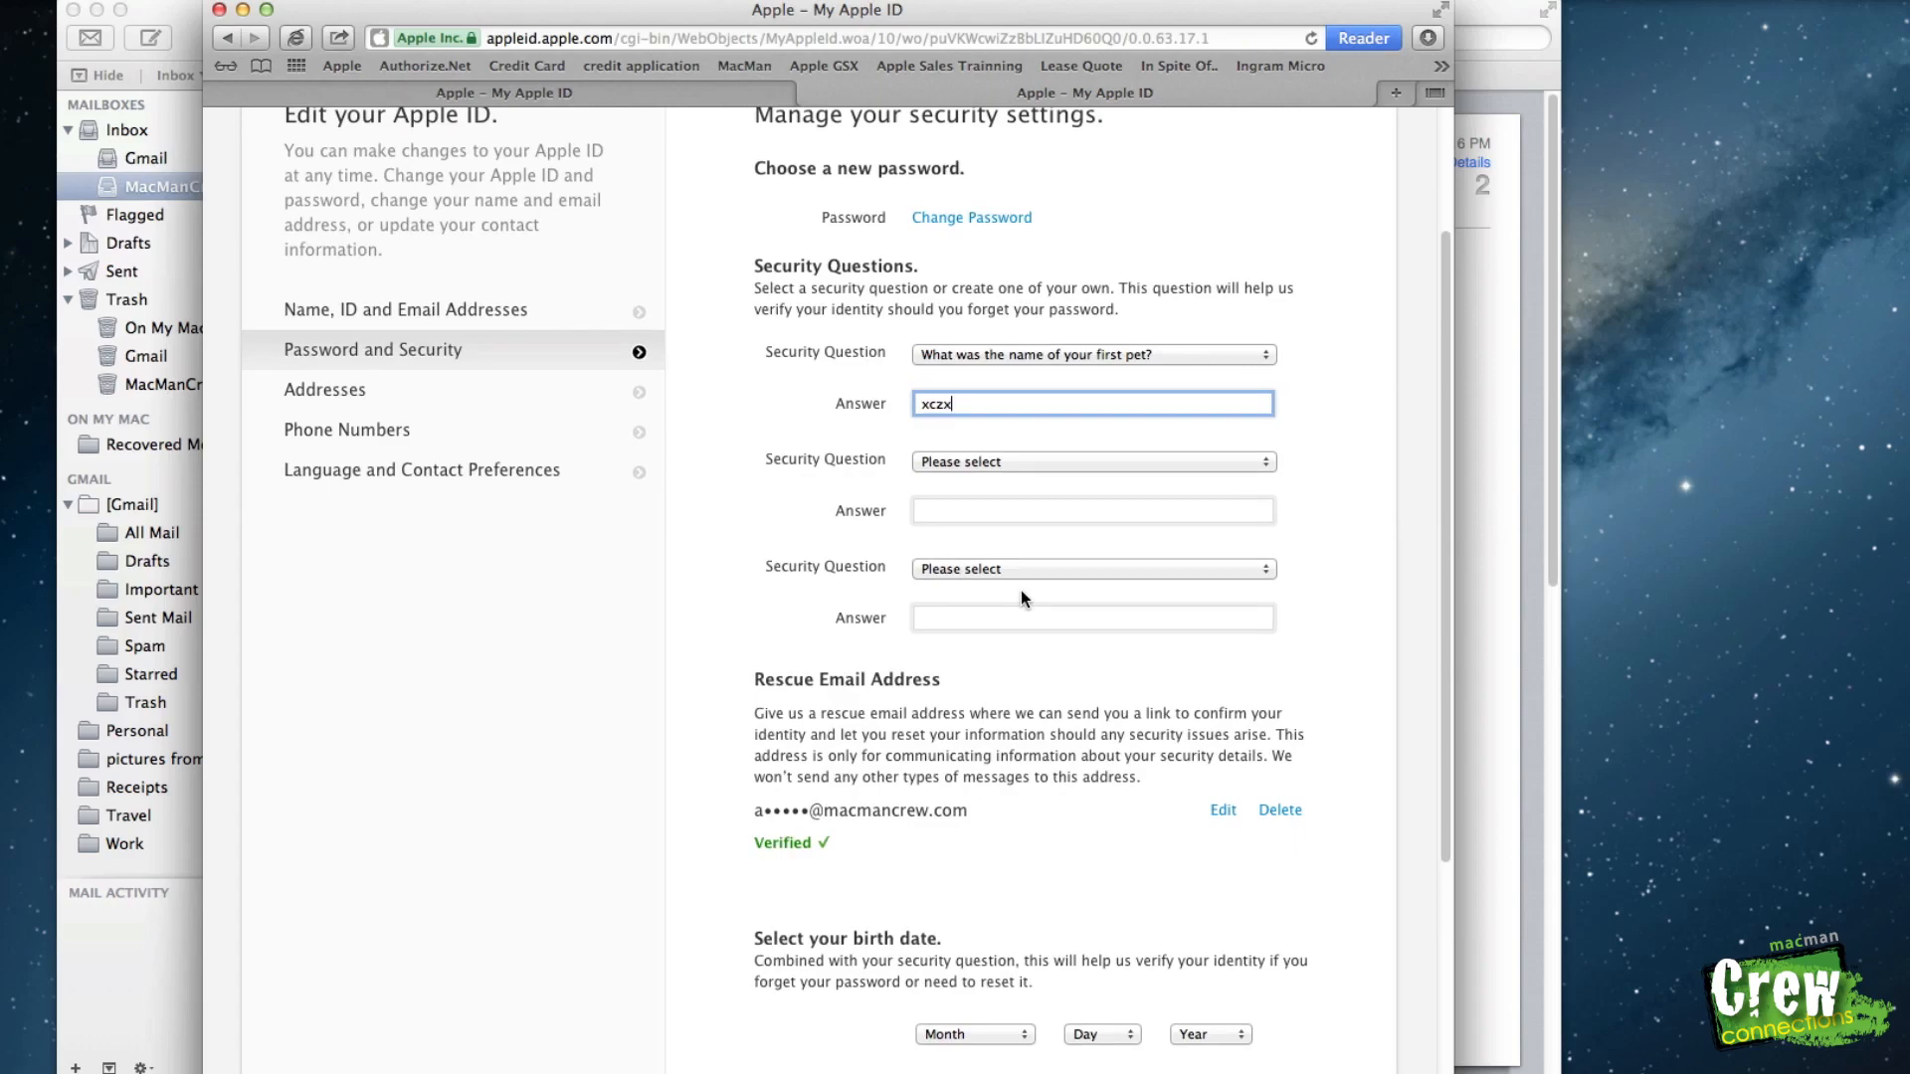